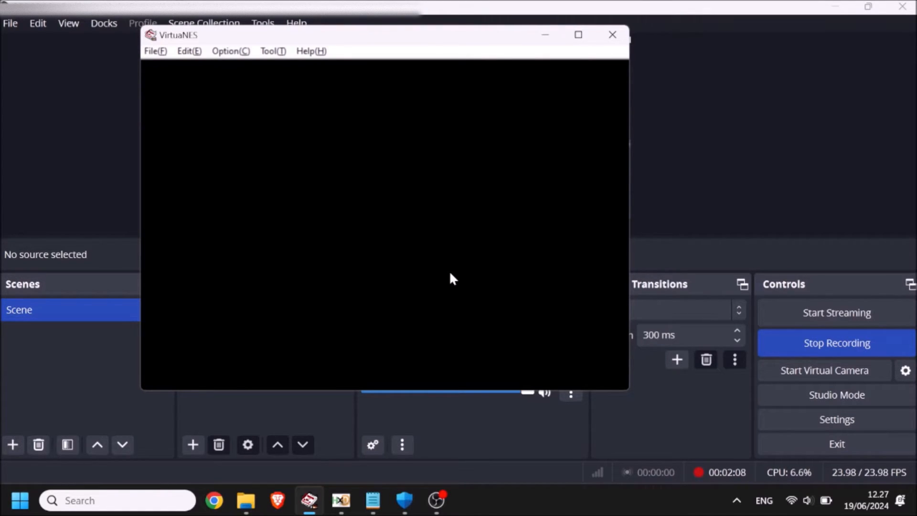
mouse_move(446, 257)
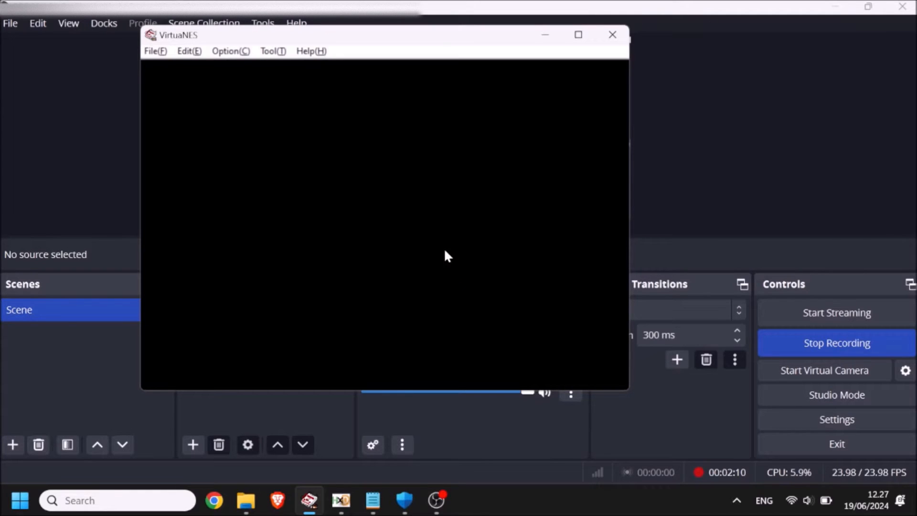
mouse_move(268, 176)
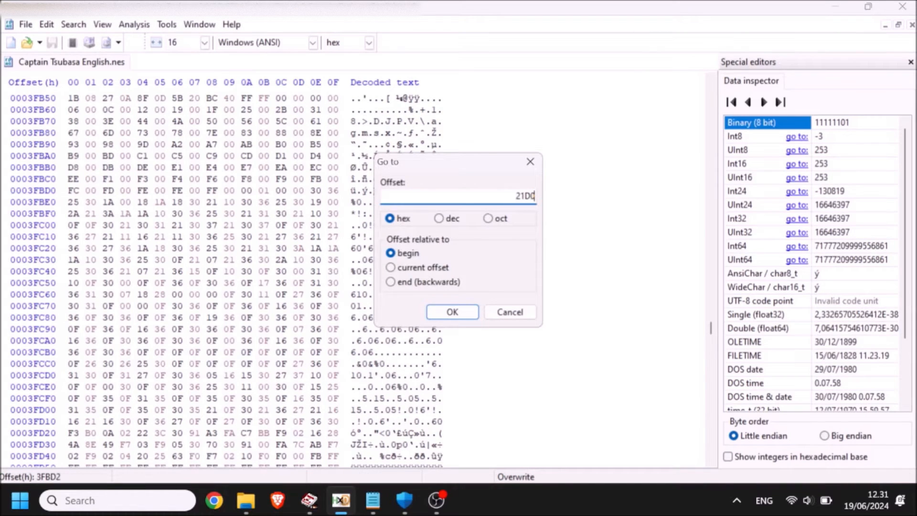
Confirm the Go to jump so the ROM view lands at offset 21D0C.
left_click(452, 312)
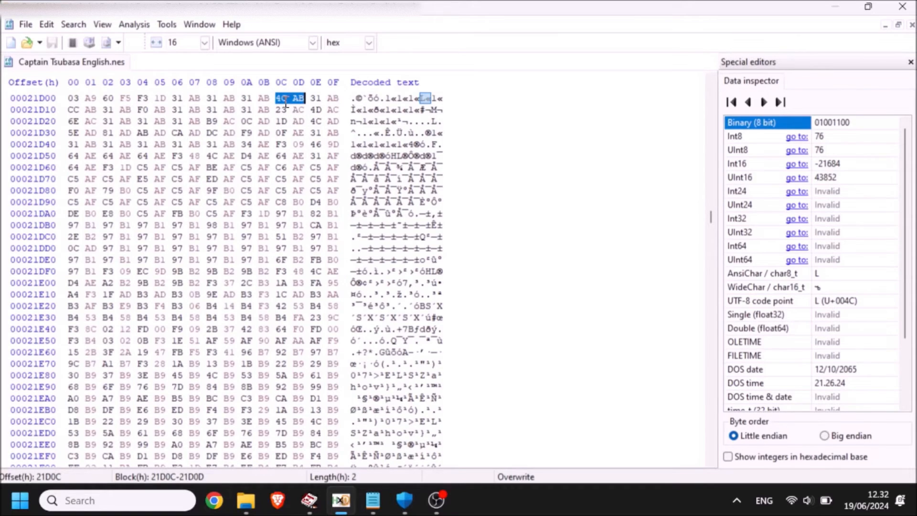
mouse_move(296, 138)
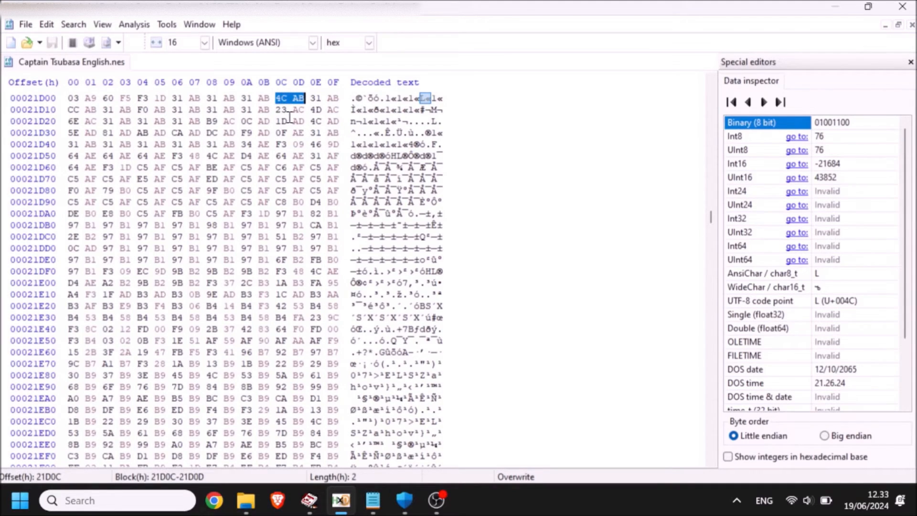
Select the two bytes 4C AB at offset 21D0C in the hex pane.
left_click(277, 98)
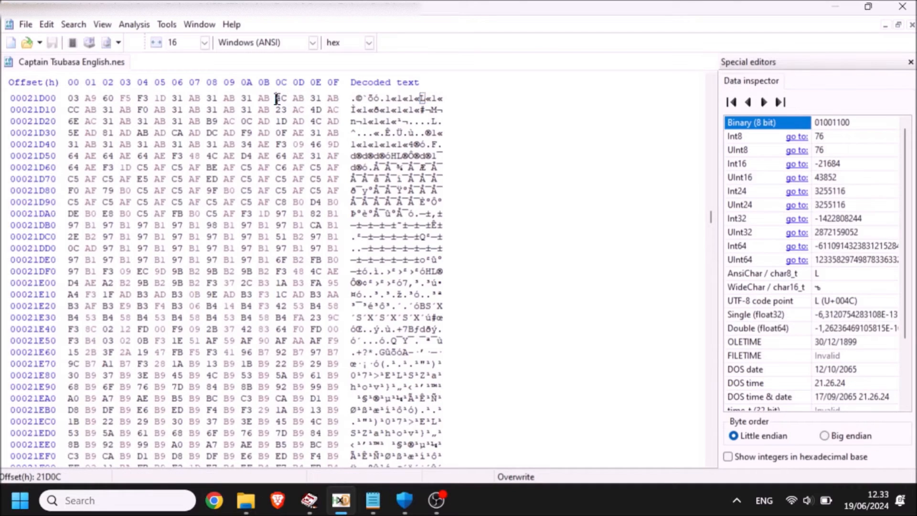
left_click_drag(275, 98, 304, 97)
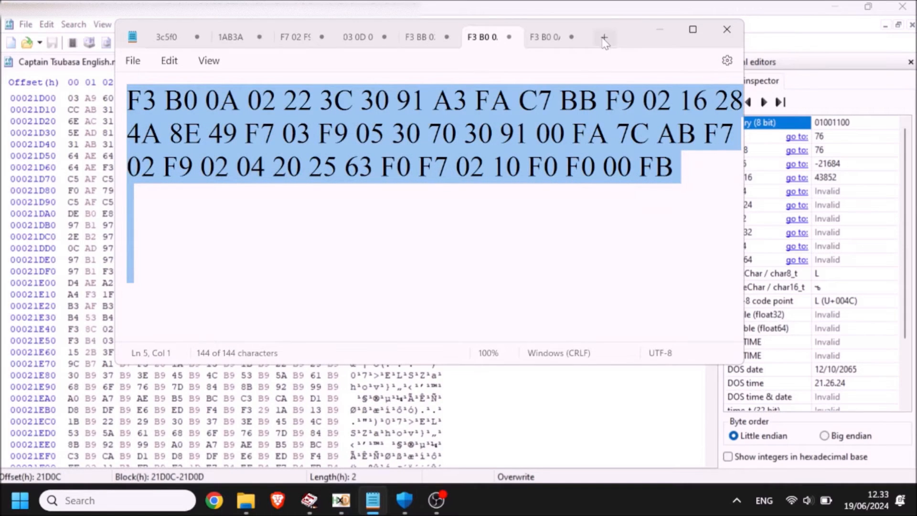
Start a new Notepad tab noting 4C AB with 22B and 5C beneath.
left_click(603, 36)
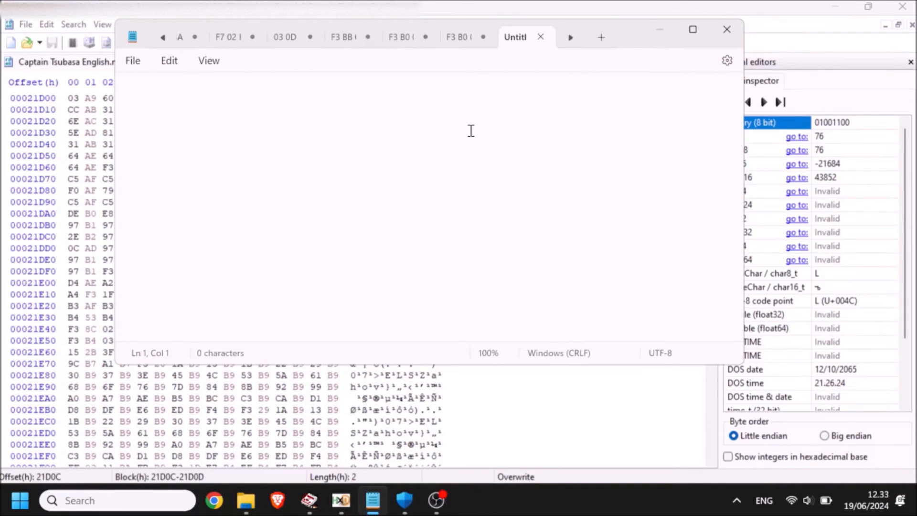
type("4C AB")
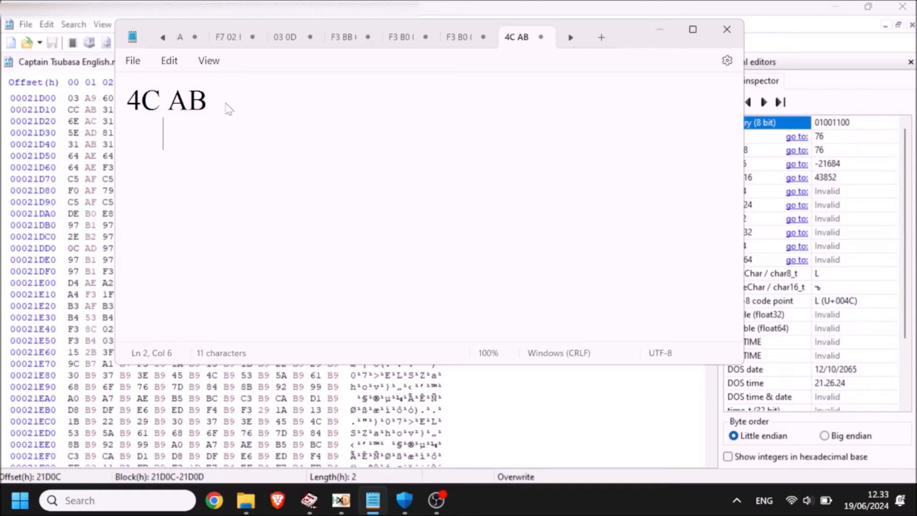
type("22")
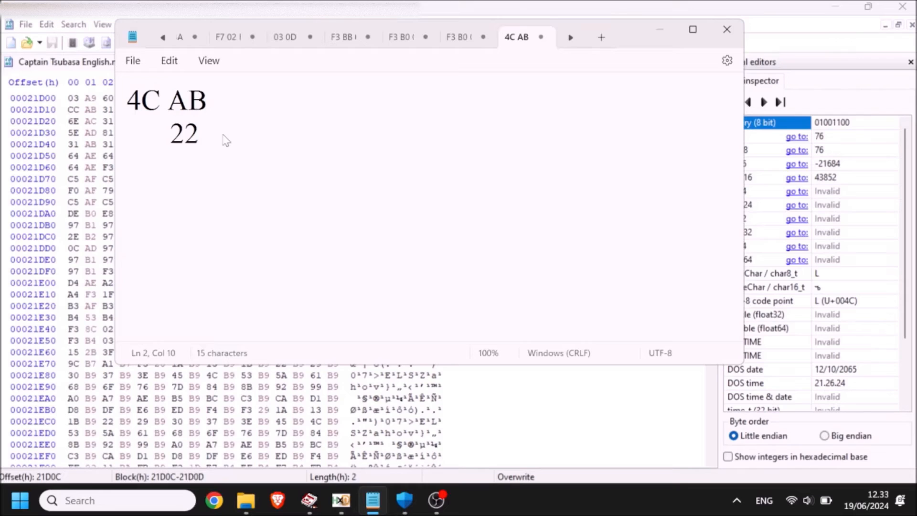
type("B")
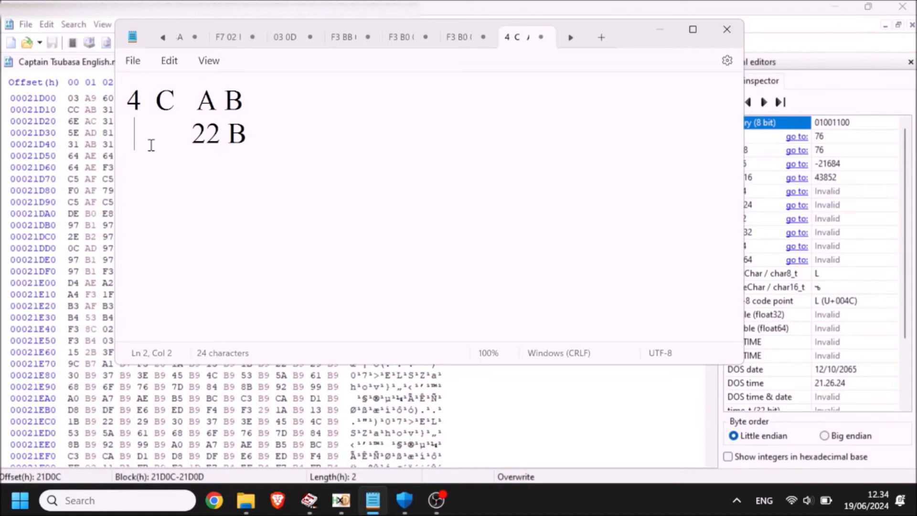
type("5")
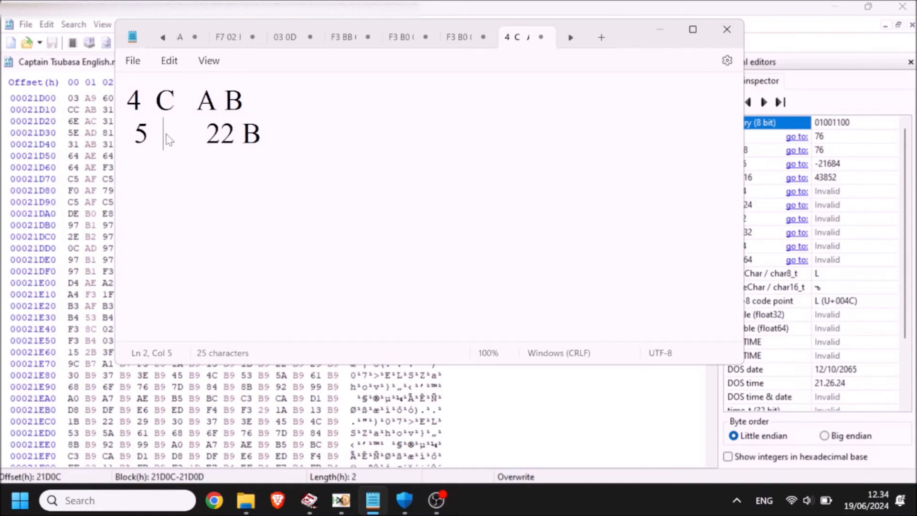
type("C")
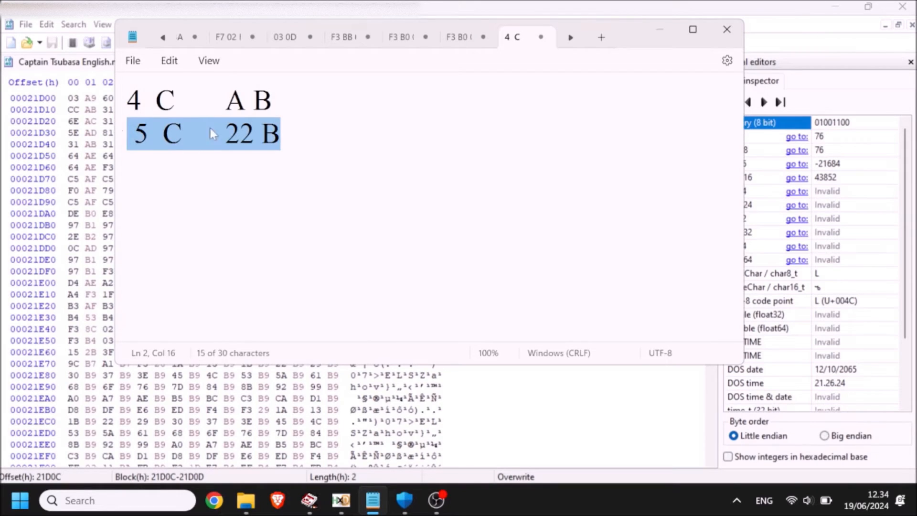
mouse_move(235, 138)
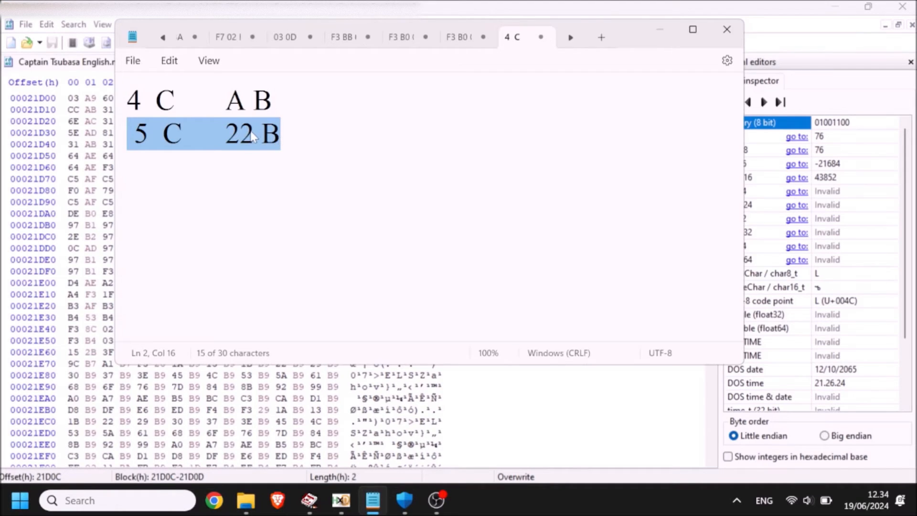
Replace the second-line selection with the offset 22B6C in the note.
left_click(286, 135)
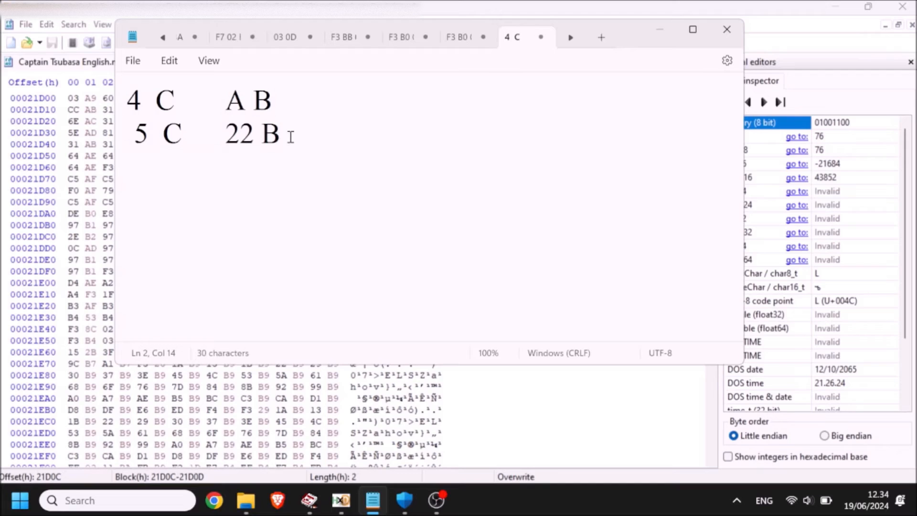
left_click_drag(224, 134, 280, 133)
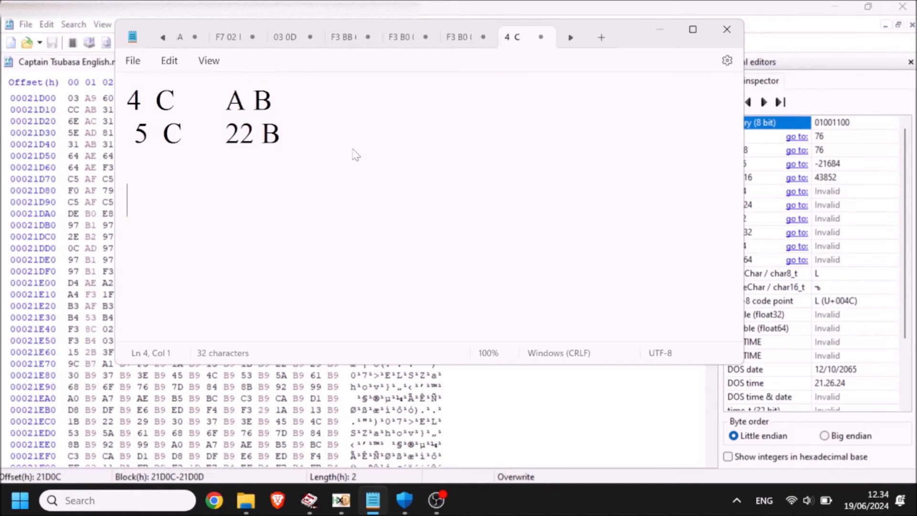
type("22B6C")
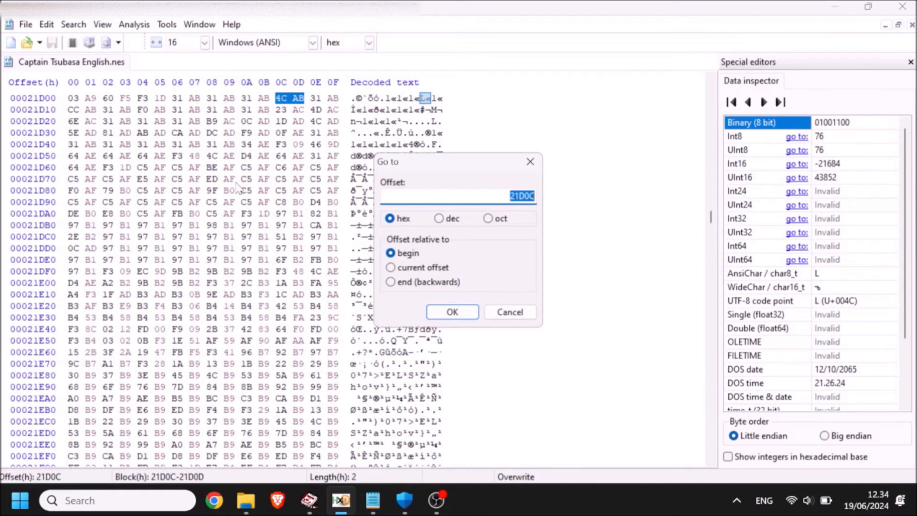
Jump to offset 22B5C and select the bytes starting there.
left_click(452, 311)
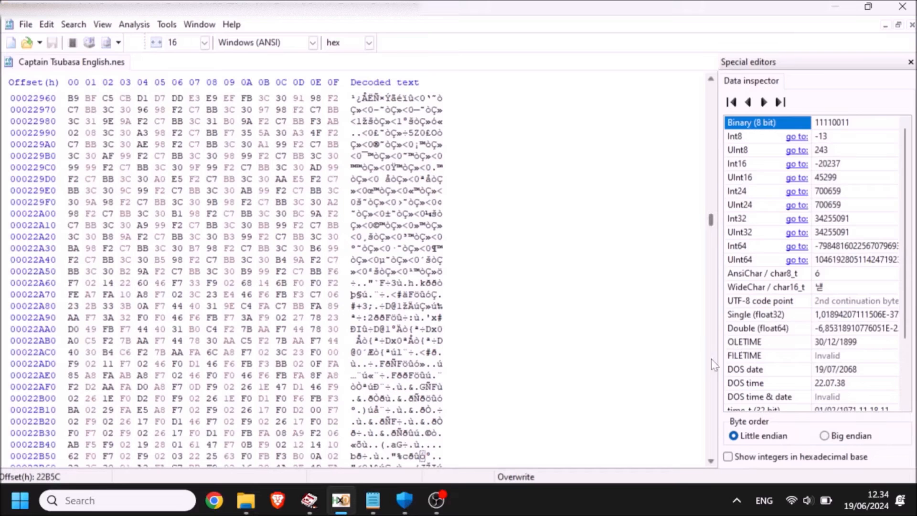
scroll("down", 3)
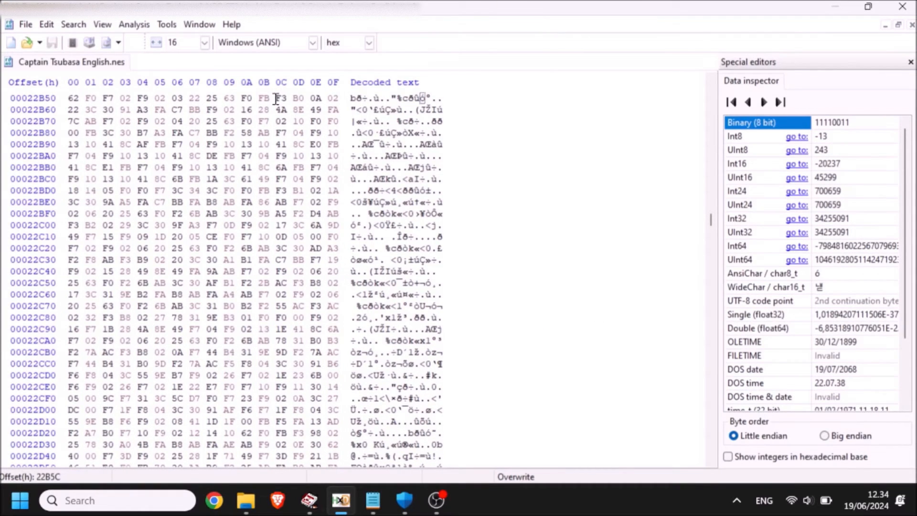
left_click_drag(275, 97, 100, 133)
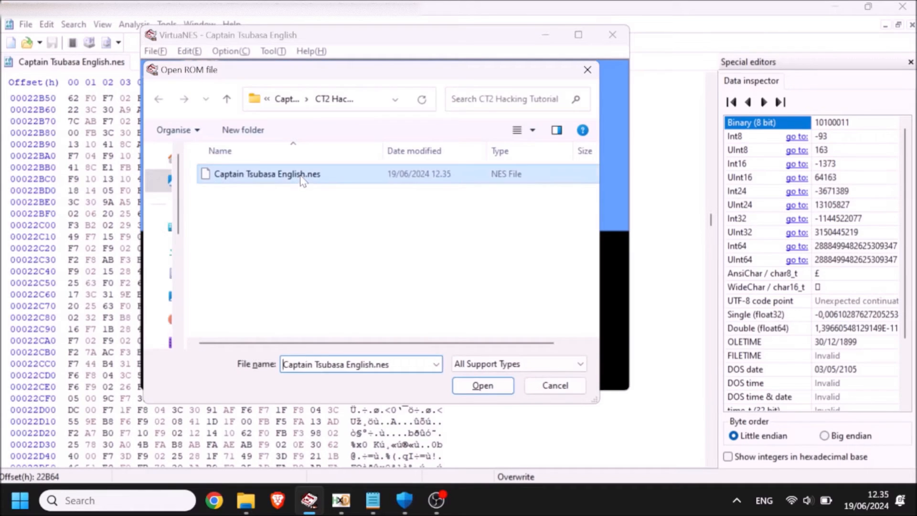
Load the edited Captain Tsubasa English.nes in VirtuaNES's open dialog.
left_click(482, 385)
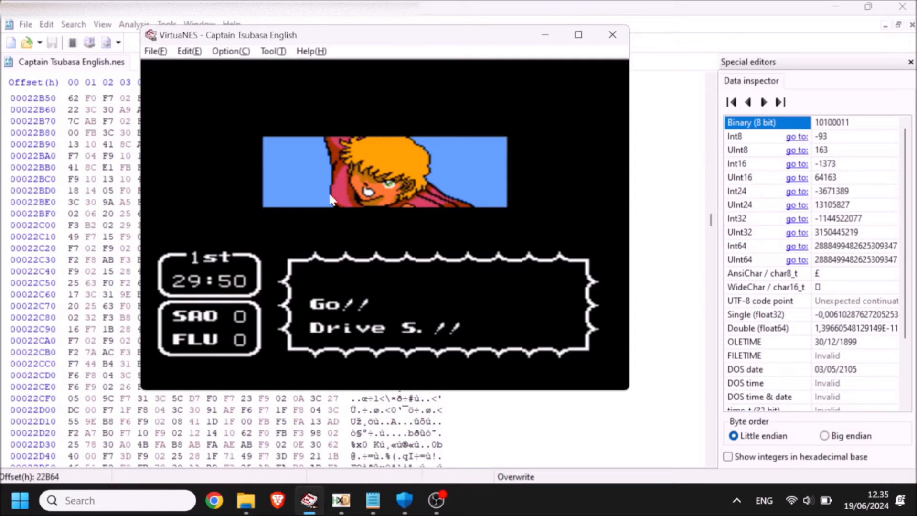
mouse_move(340, 202)
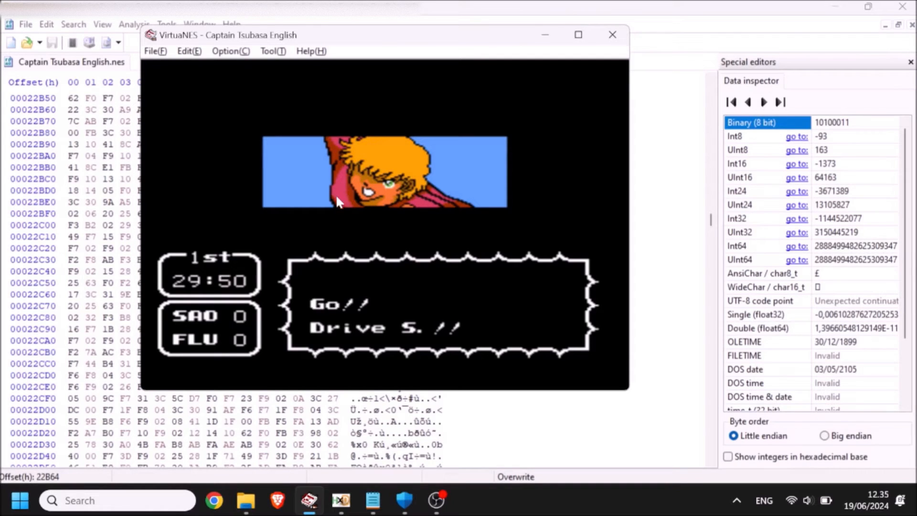
mouse_move(357, 189)
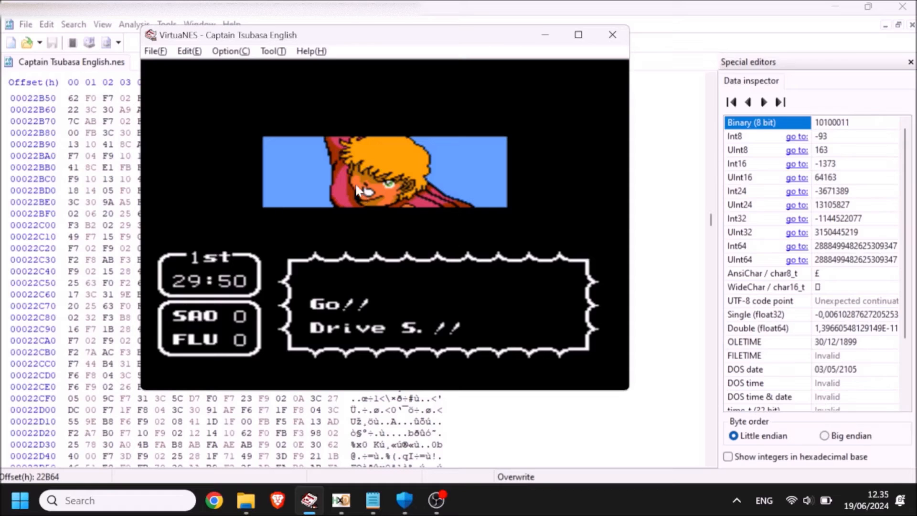
mouse_move(306, 188)
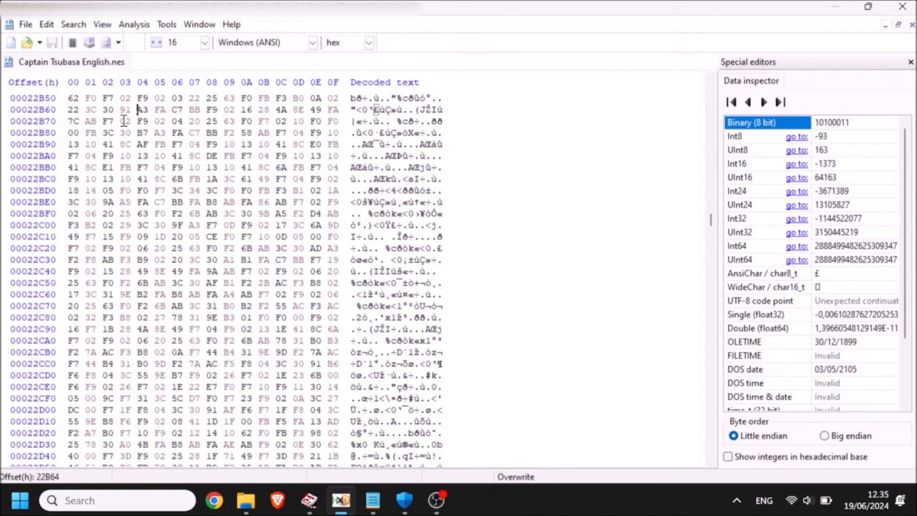
Select the drive-shot code bytes beginning at offset 22B5C.
left_click(75, 129)
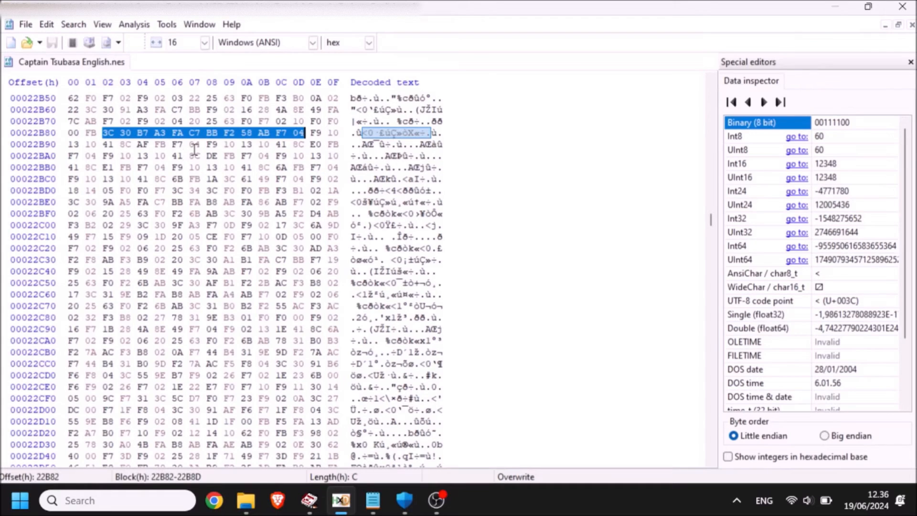
mouse_move(219, 156)
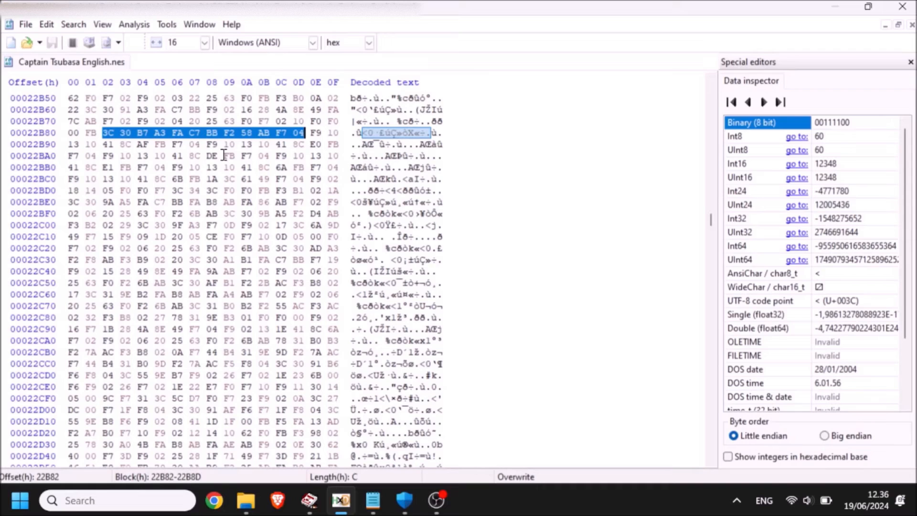
left_click(274, 97)
type("3FD")
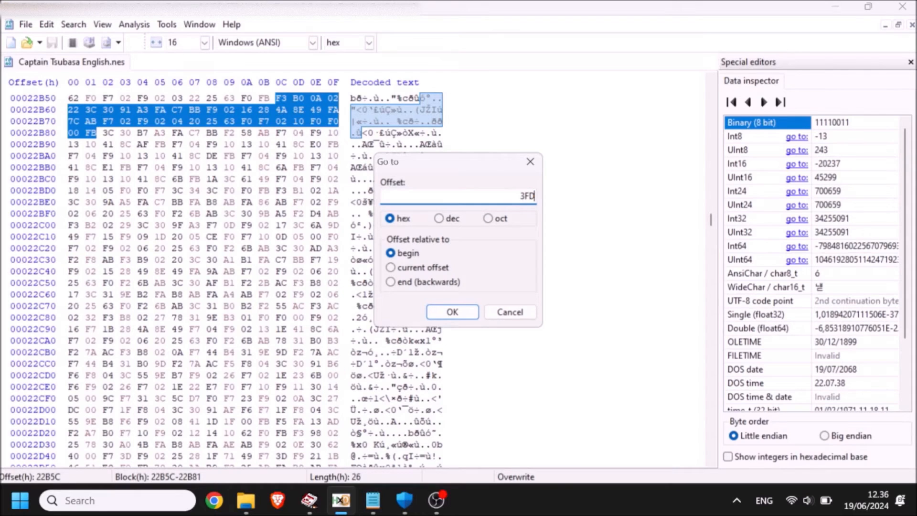
Jump to offset 3FD20 and view the F3 B0 0A byte run there.
type("20")
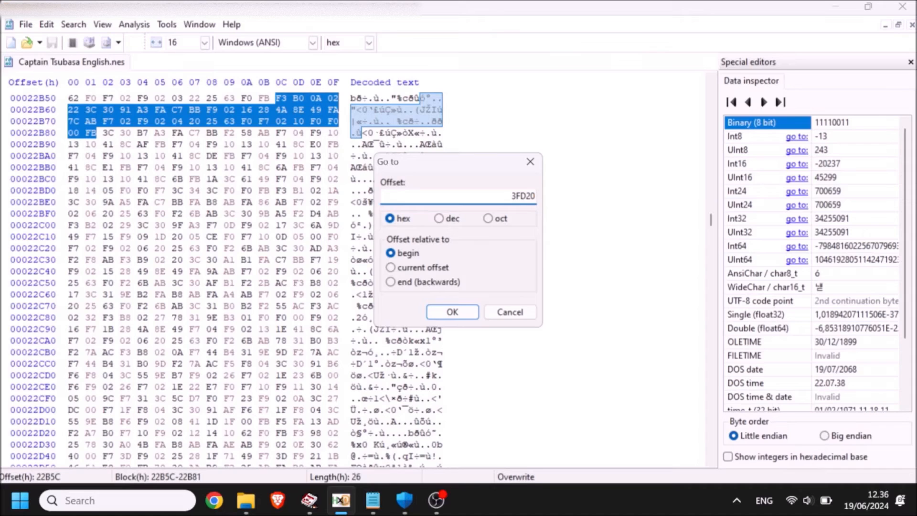
left_click(452, 311)
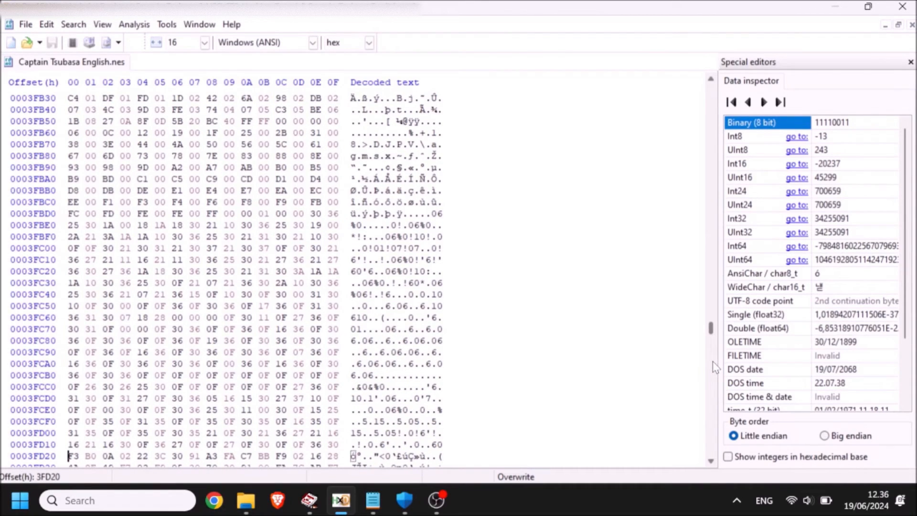
scroll("down", 3)
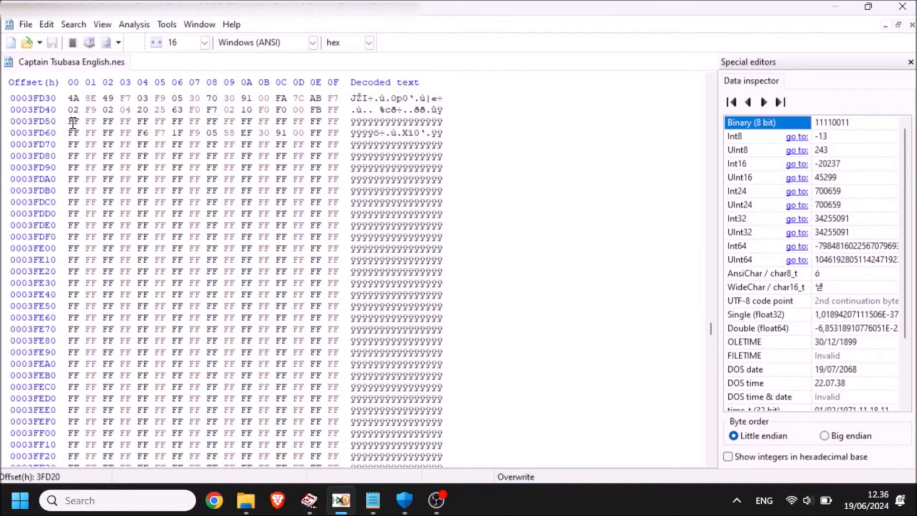
scroll("up", 3)
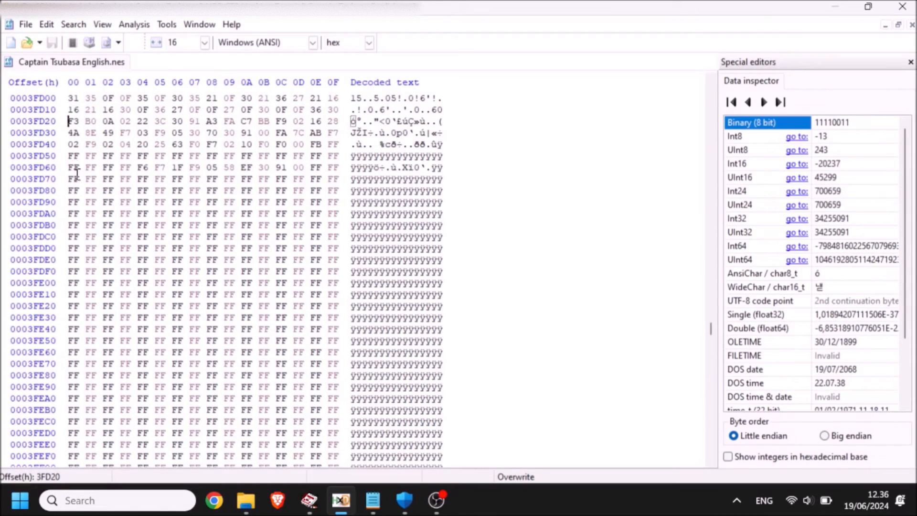
Select the old code region 3FD20 to 3FD6F for filling with FF.
left_click_drag(73, 167, 325, 202)
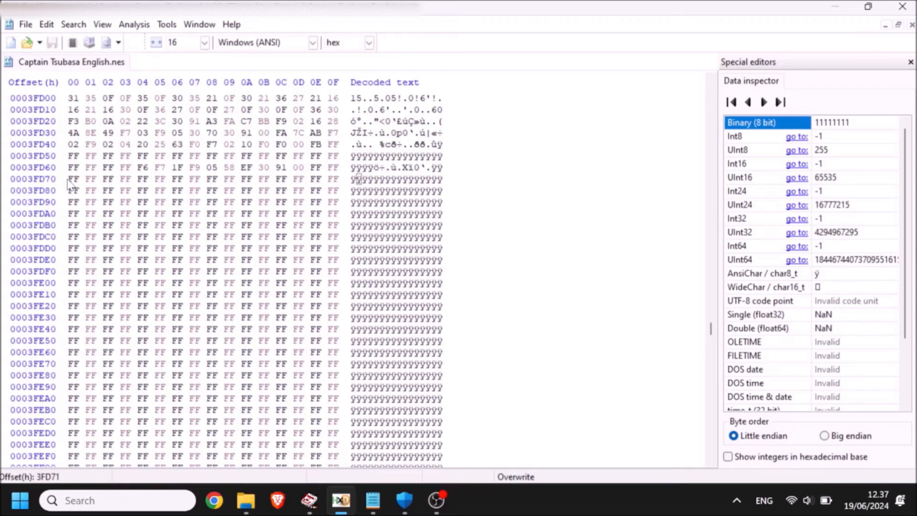
left_click_drag(68, 178, 337, 225)
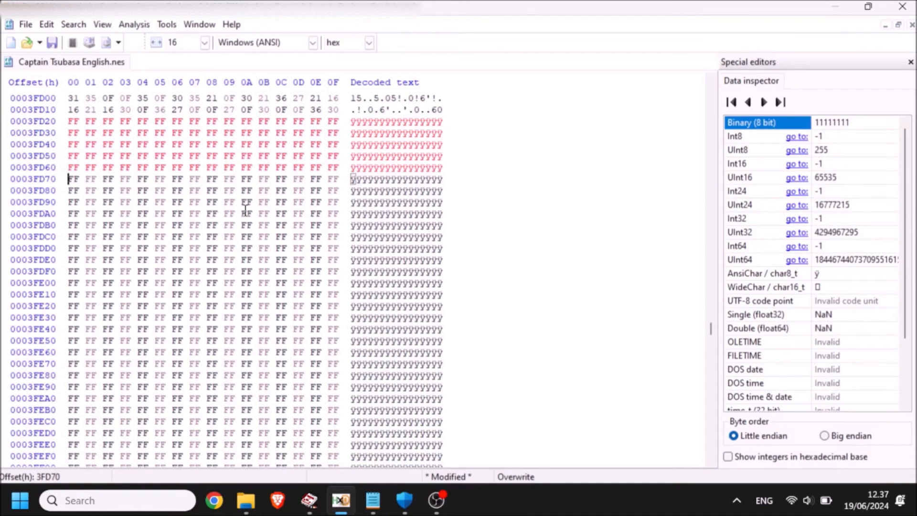
mouse_move(253, 271)
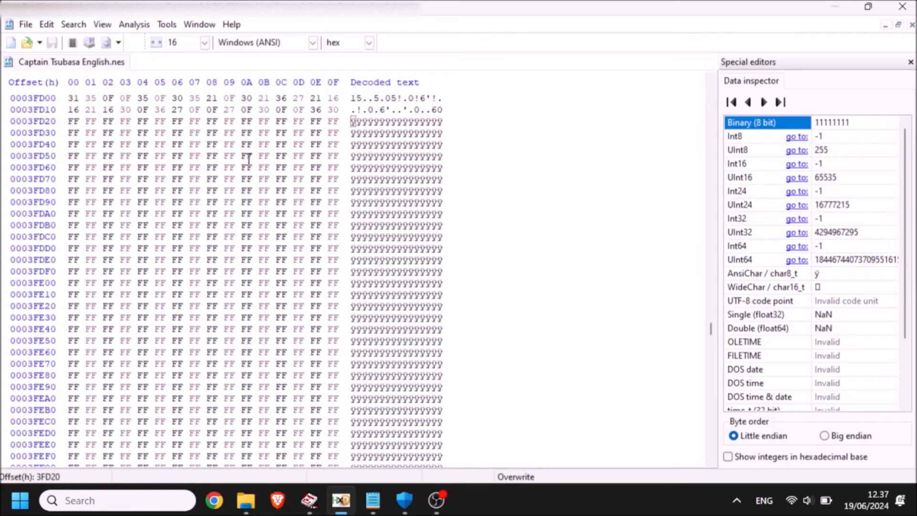
mouse_move(118, 174)
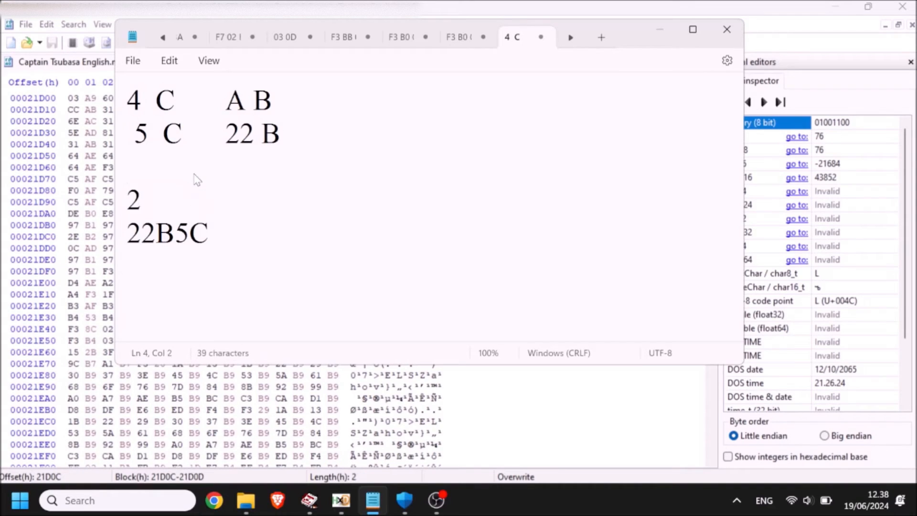
Write 21D0C on its own line above 22B5C, then pick out 22B5C.
type("1D0C")
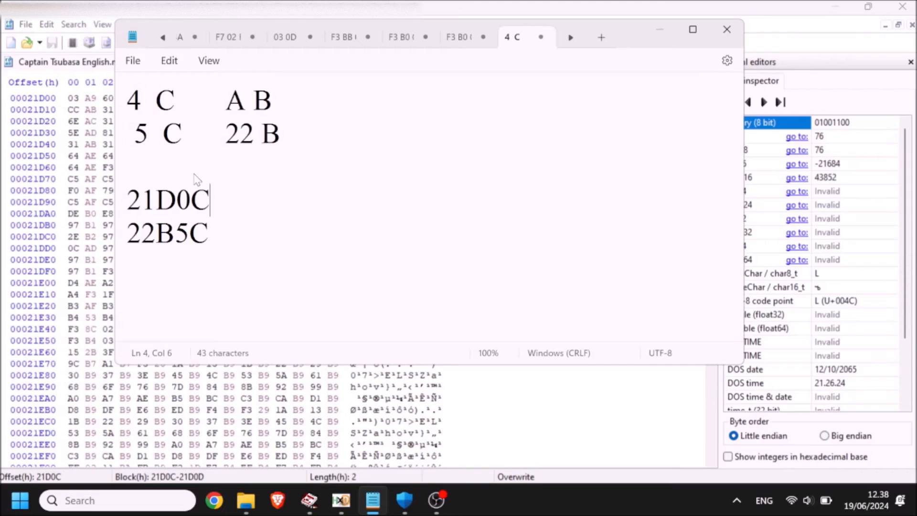
key("Enter")
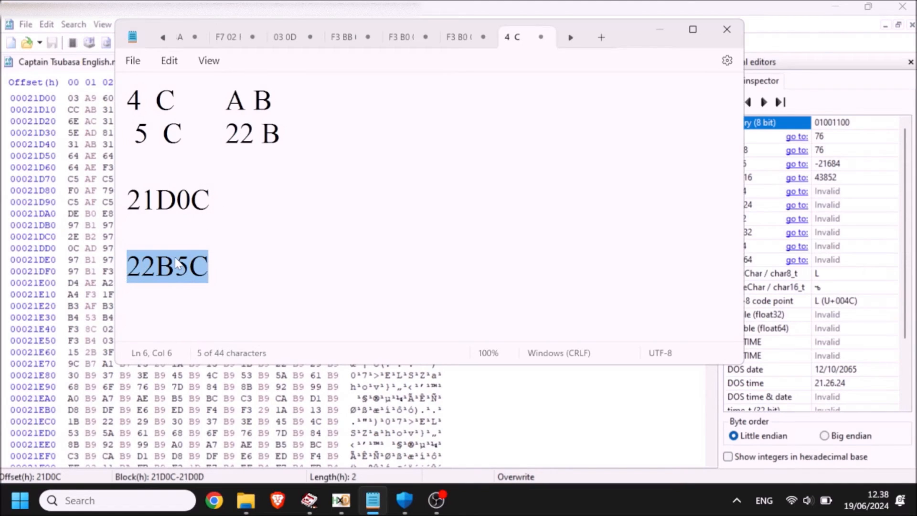
left_click(210, 201)
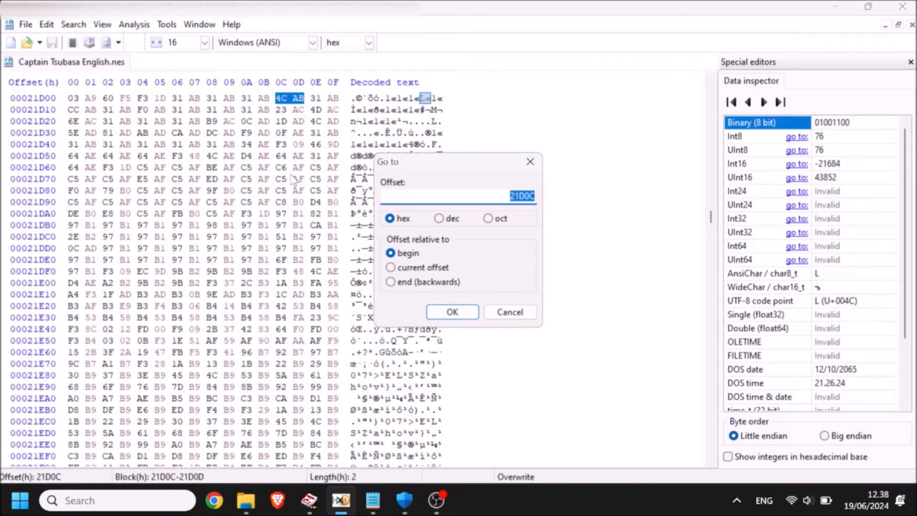
Jump to offset 3FD20 and mark the free FF block 3FD20–3FD7F, then bring the notes forward.
type("3FD2")
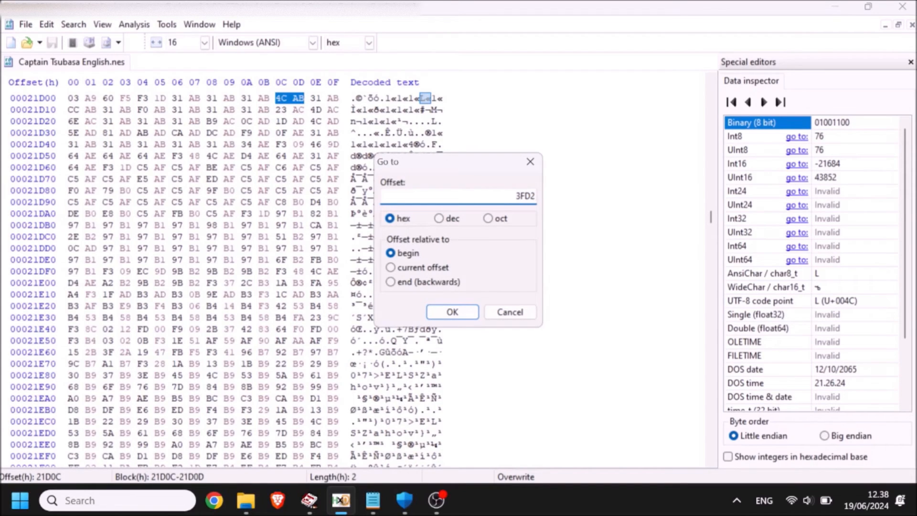
left_click(452, 312)
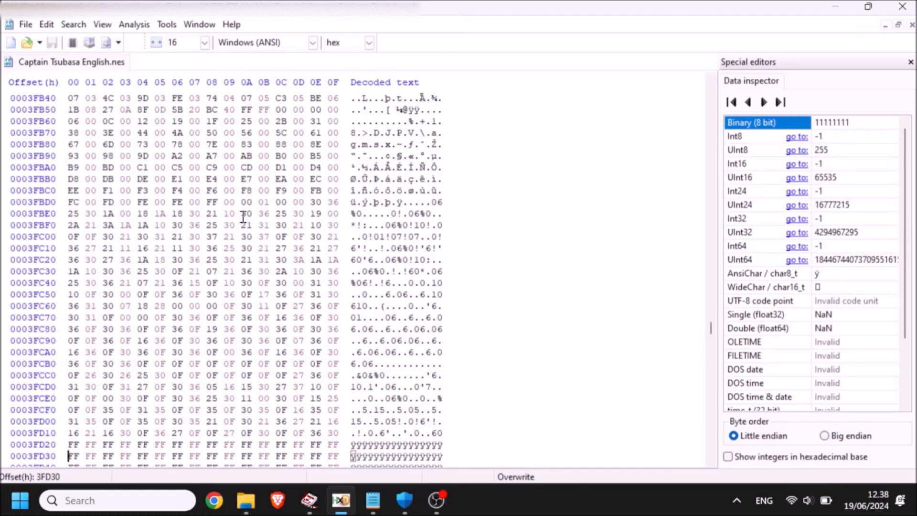
scroll("down", 3)
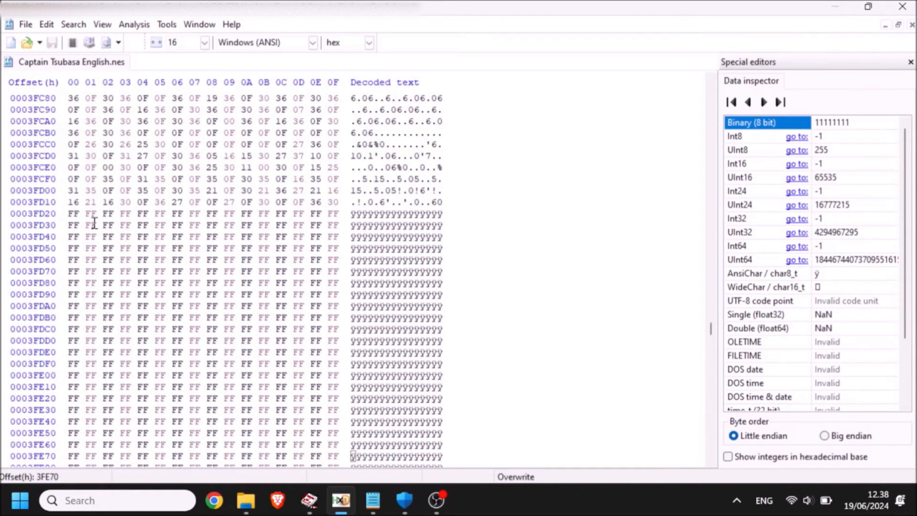
left_click_drag(69, 213, 339, 272)
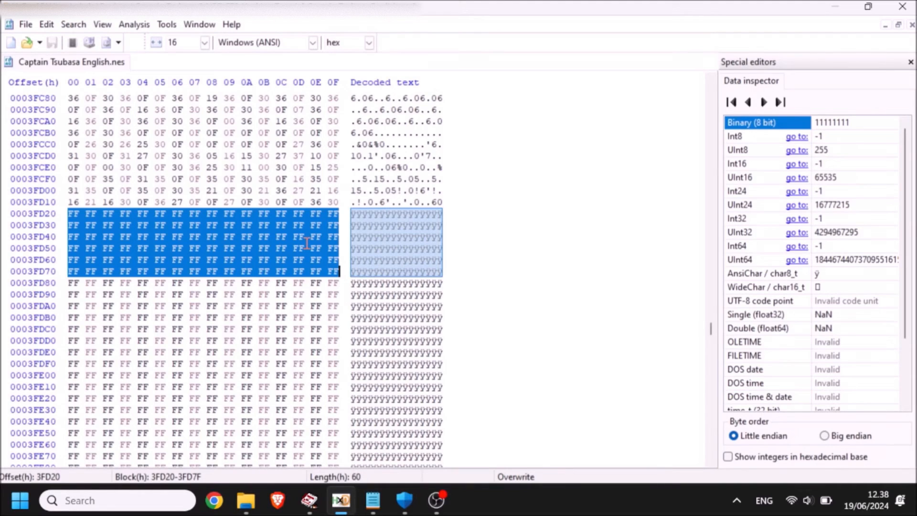
left_click(371, 501)
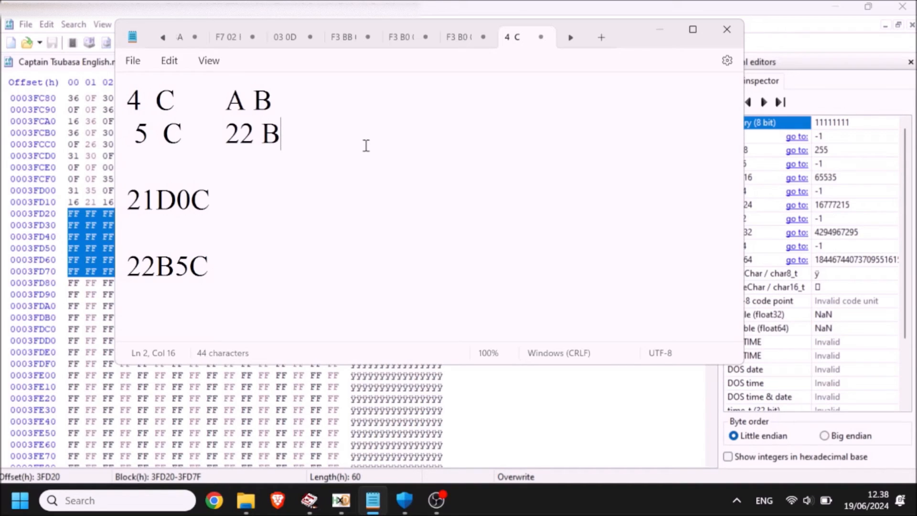
Write 3FD20 with 10 FD beneath it into the notes and select the 3FD20 offset.
key("Enter")
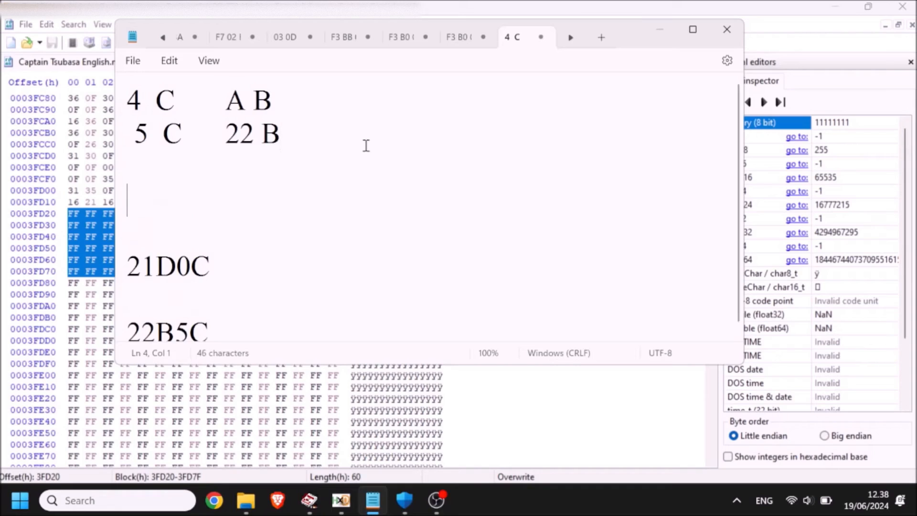
type("3FD20")
type("10 ")
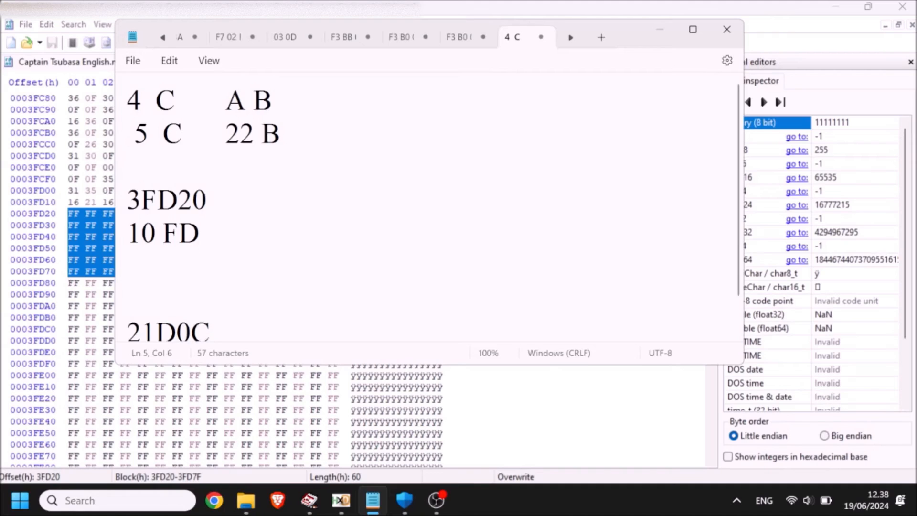
type("FD")
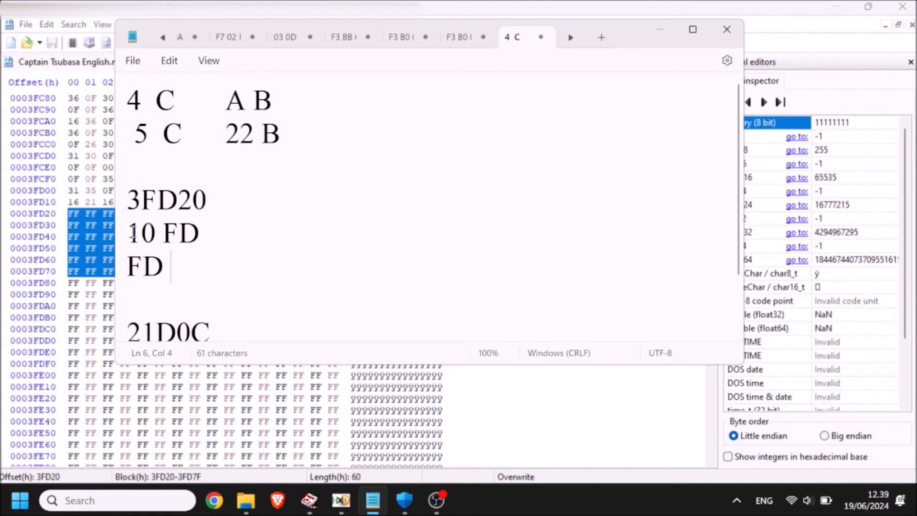
type("20")
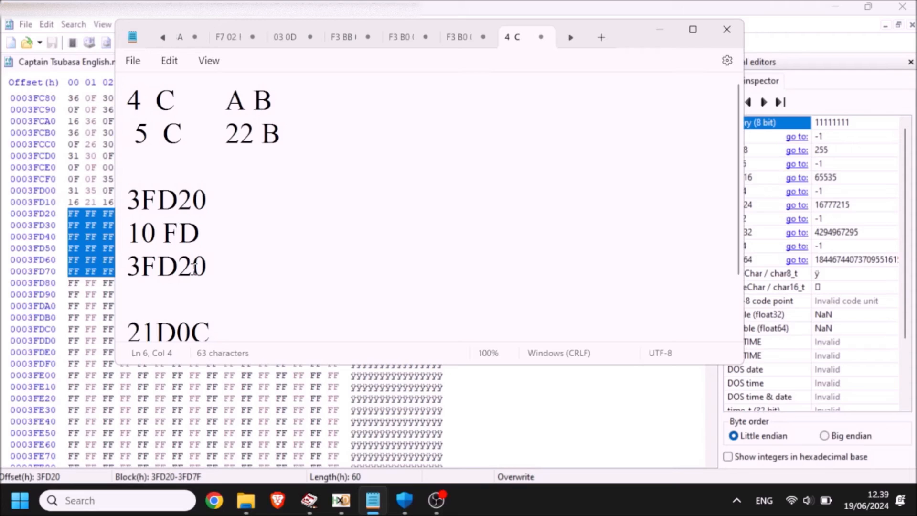
double_click(163, 233)
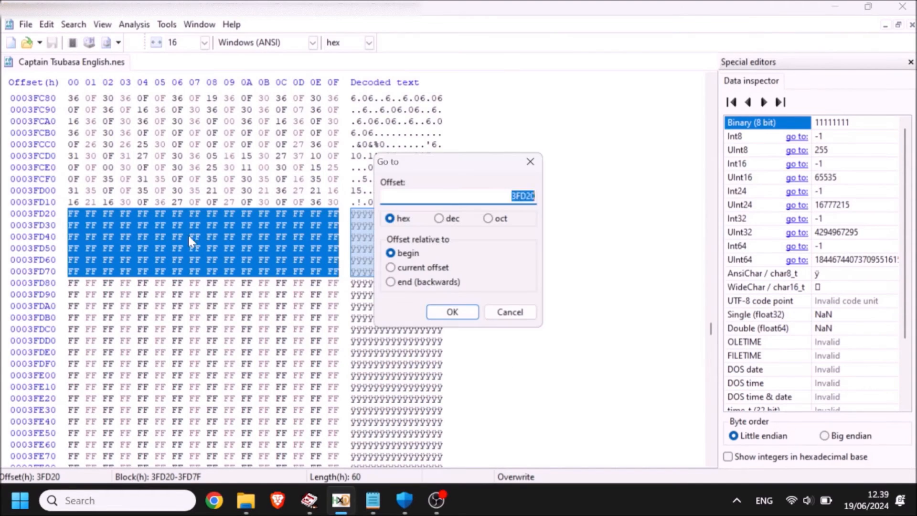
Add 21D0C beneath the repeated 3FD20 in the notes and dismiss HxD's Go to box.
type("21D0C")
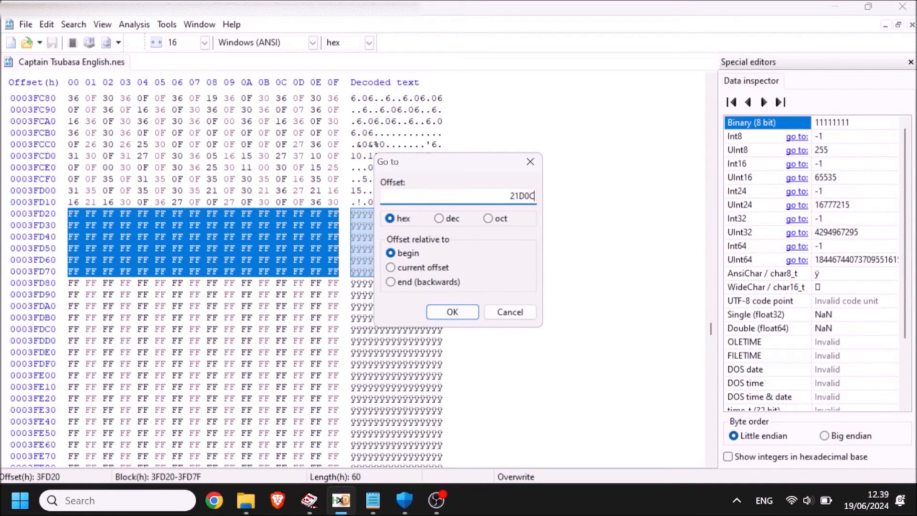
left_click(452, 312)
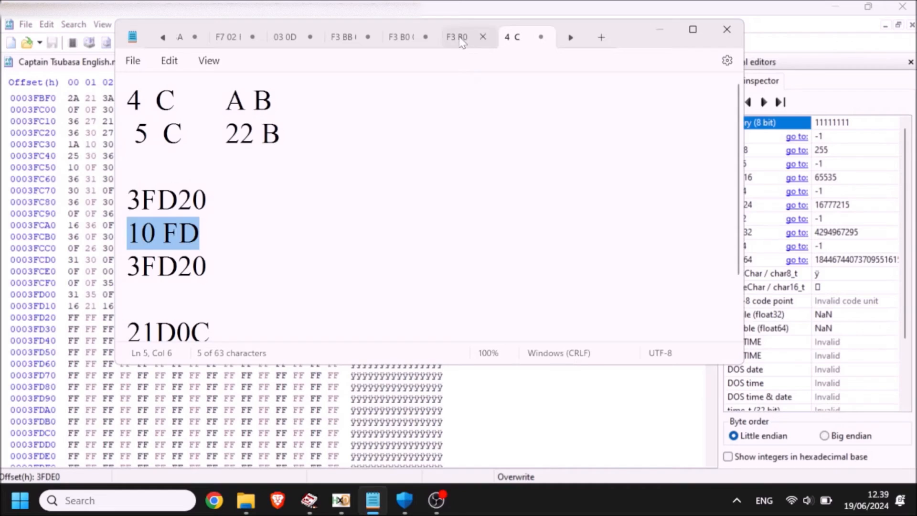
Switch to the note holding the drive-shot byte string F3 B0 0A … F0 F0 00 FB.
left_click(458, 37)
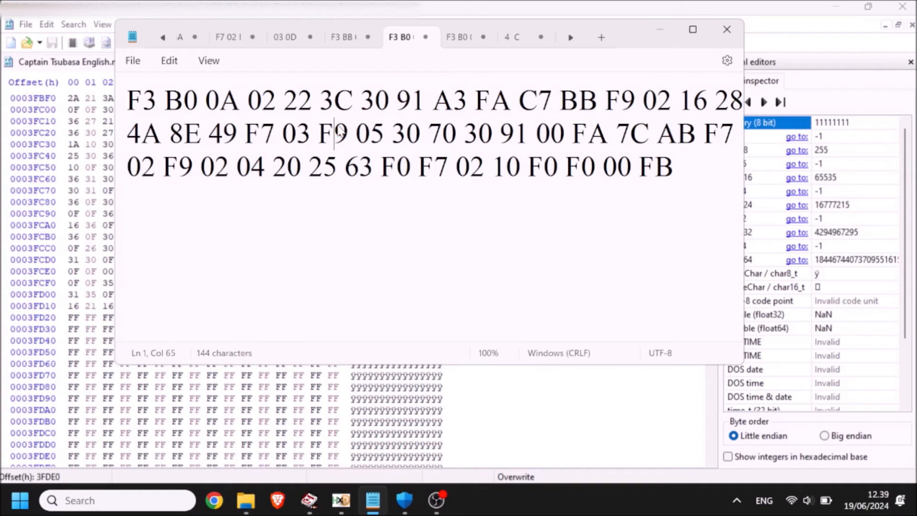
double_click(411, 100)
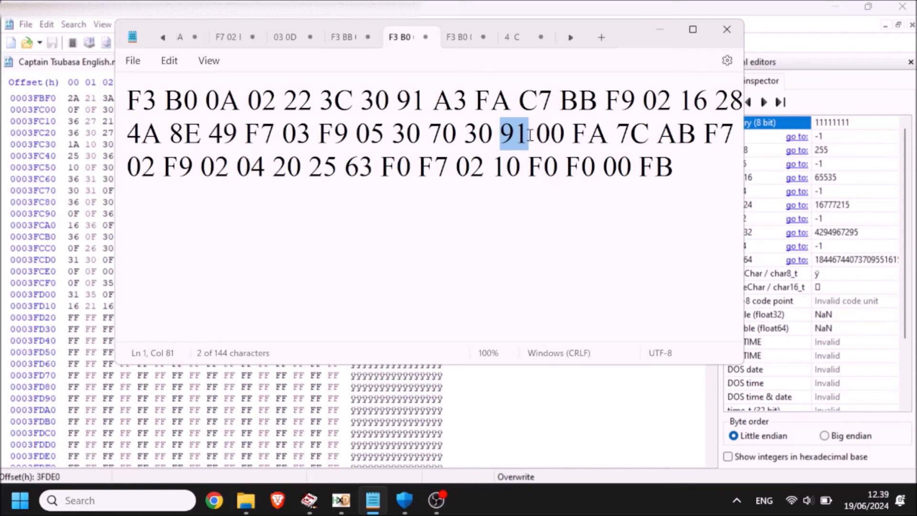
left_click(413, 98)
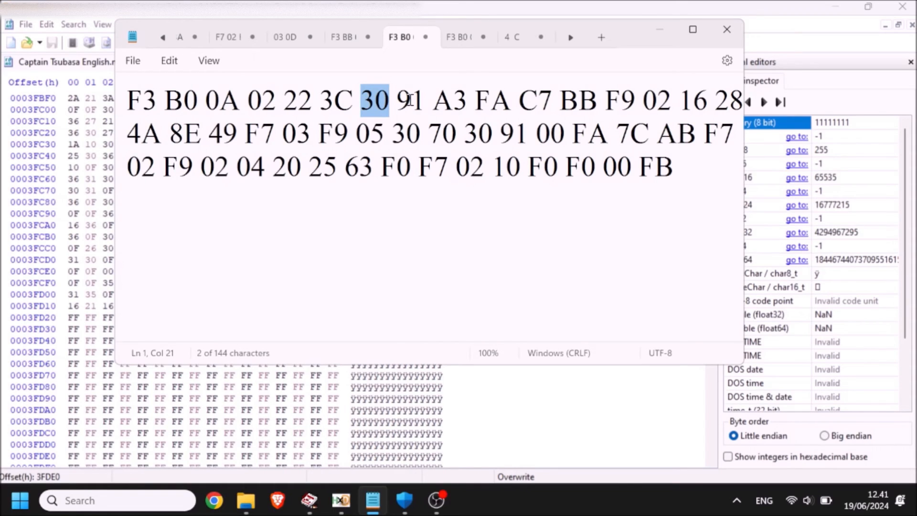
left_click(348, 102)
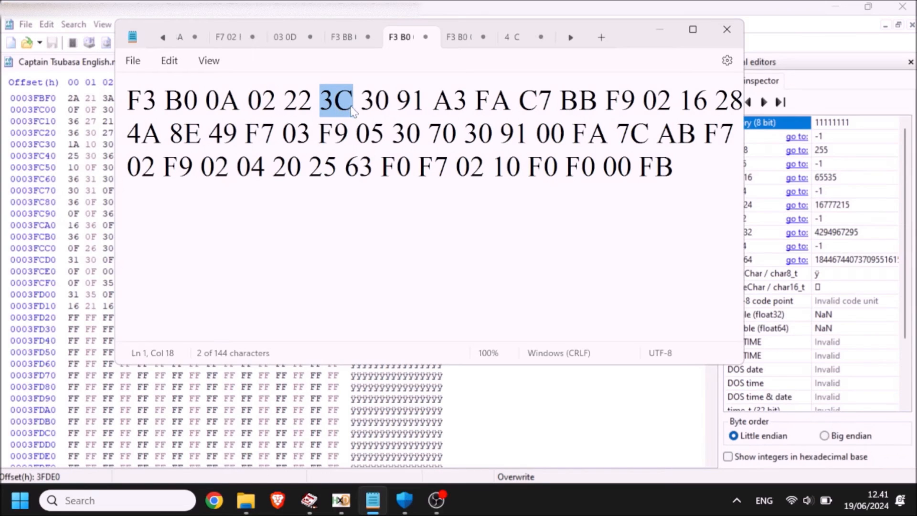
mouse_move(343, 110)
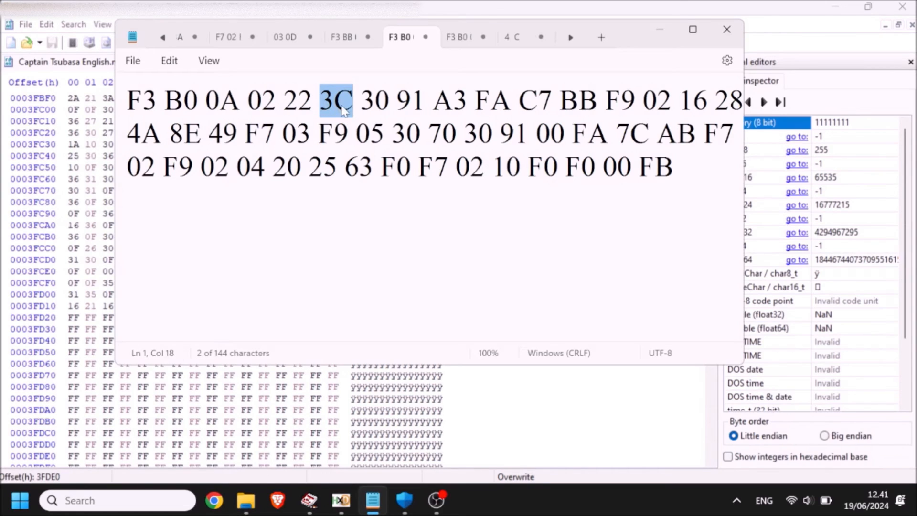
left_click(202, 134)
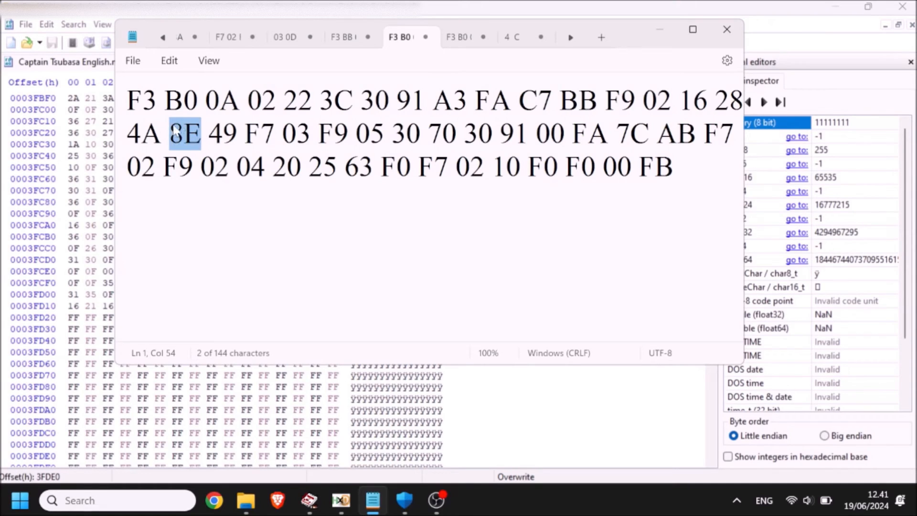
mouse_move(180, 138)
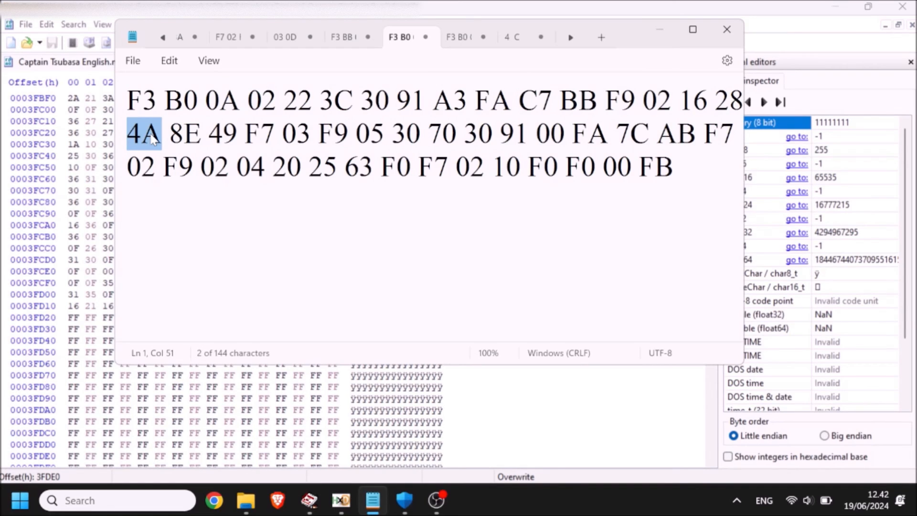
mouse_move(405, 133)
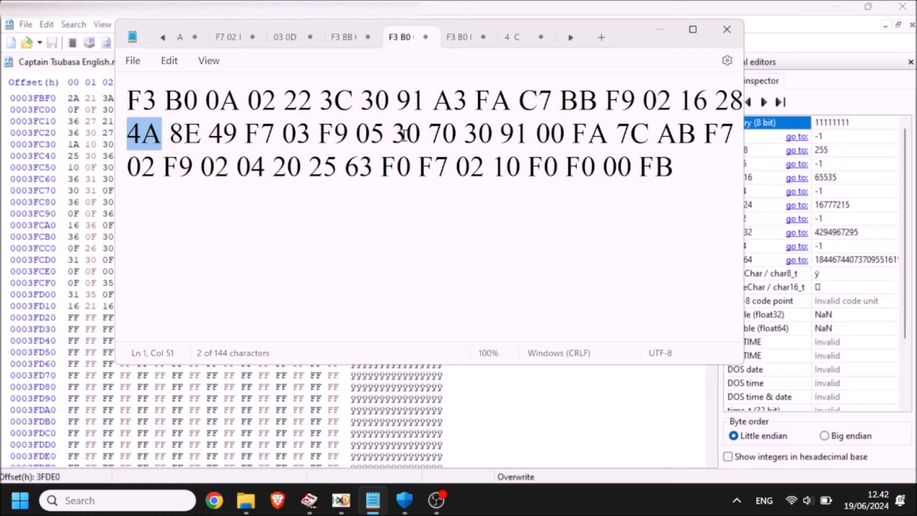
mouse_move(703, 102)
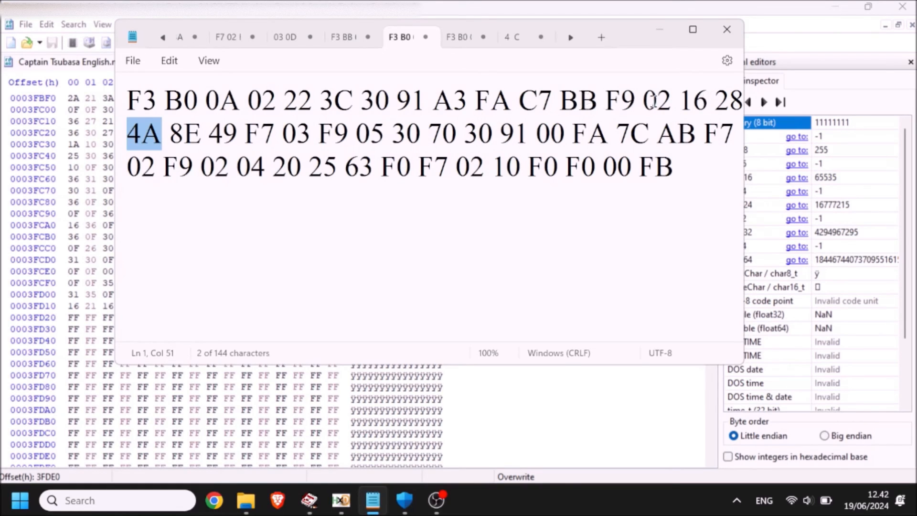
mouse_move(601, 119)
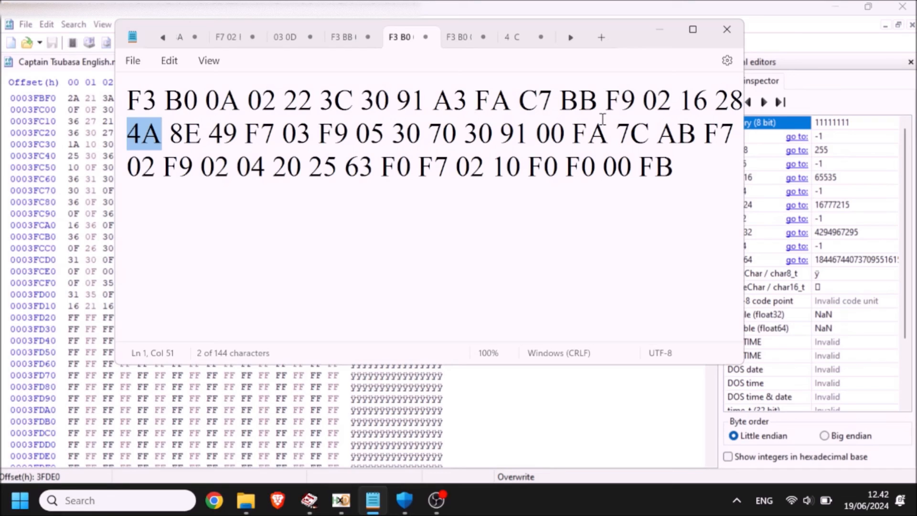
mouse_move(708, 99)
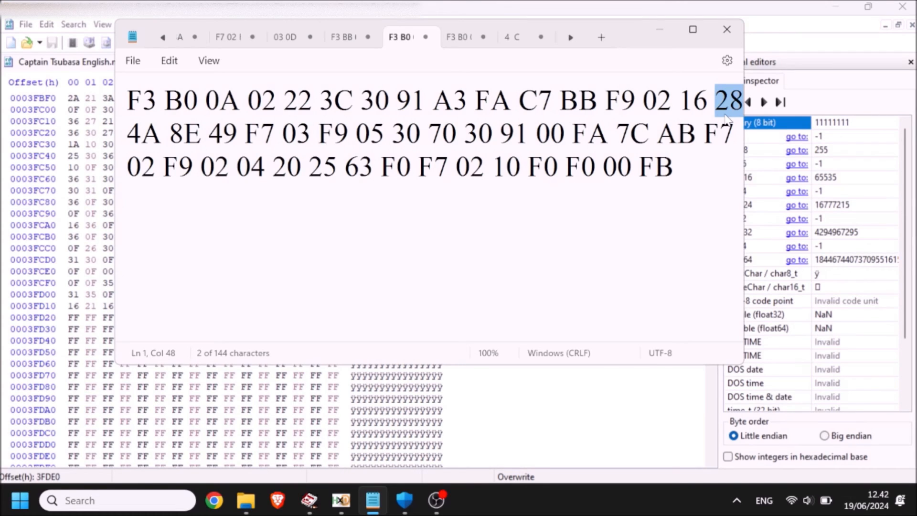
Finish writing the drive-shot bytes at 3FD20 and bring the VirtuaNES game forward.
left_click(627, 135)
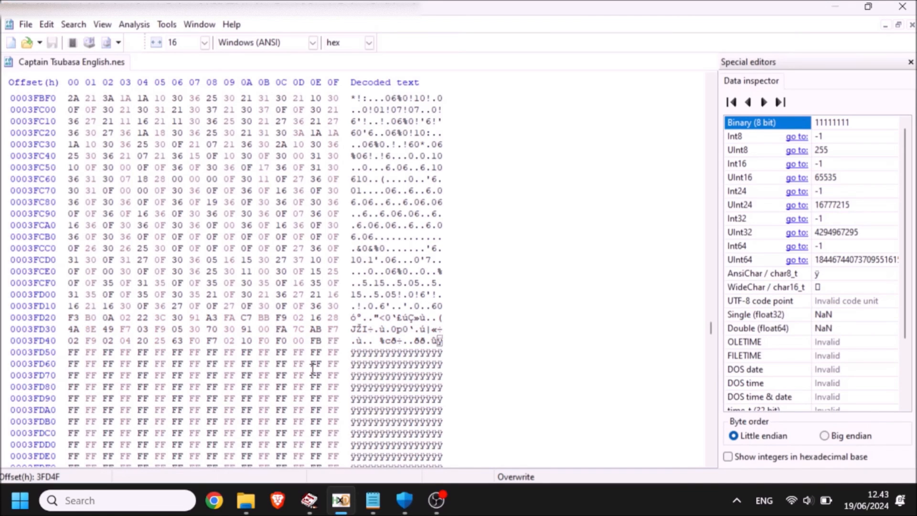
left_click(308, 500)
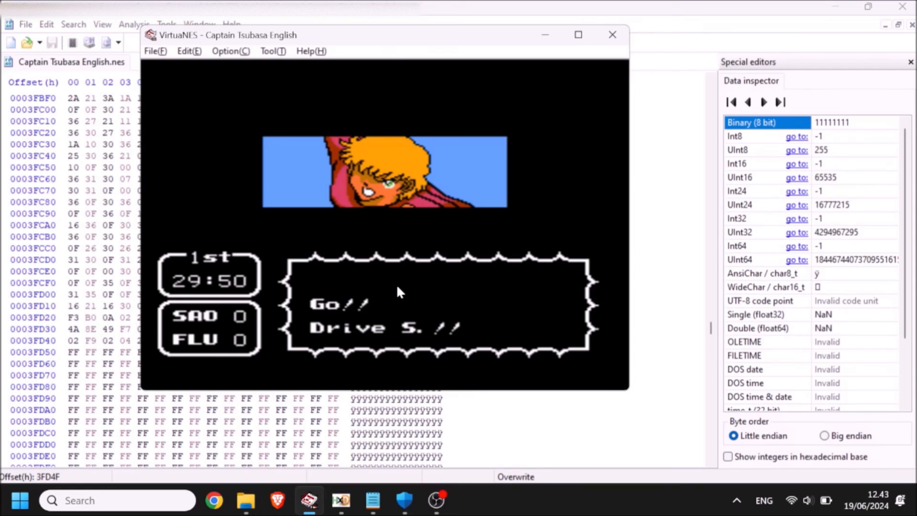
Reload Captain Tsubasa English.nes in VirtuaNES, then return to HxD at 3FD20.
left_click(155, 51)
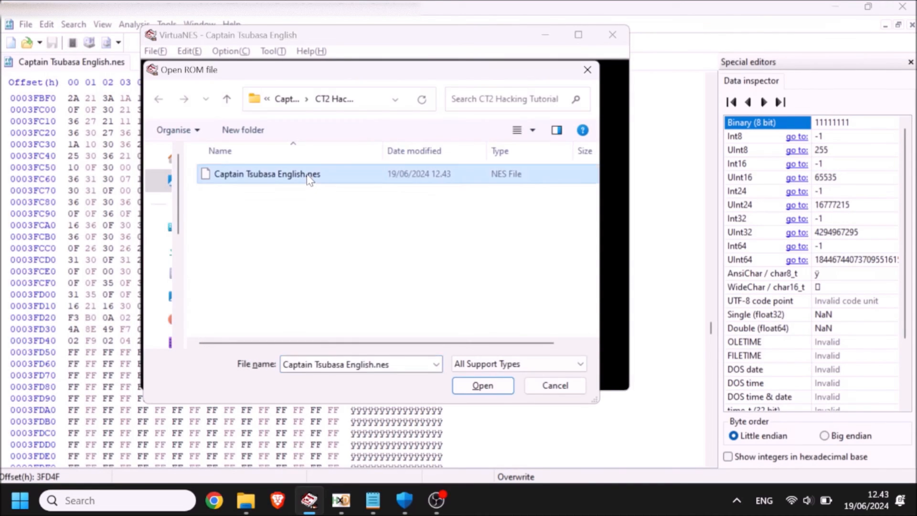
left_click(482, 385)
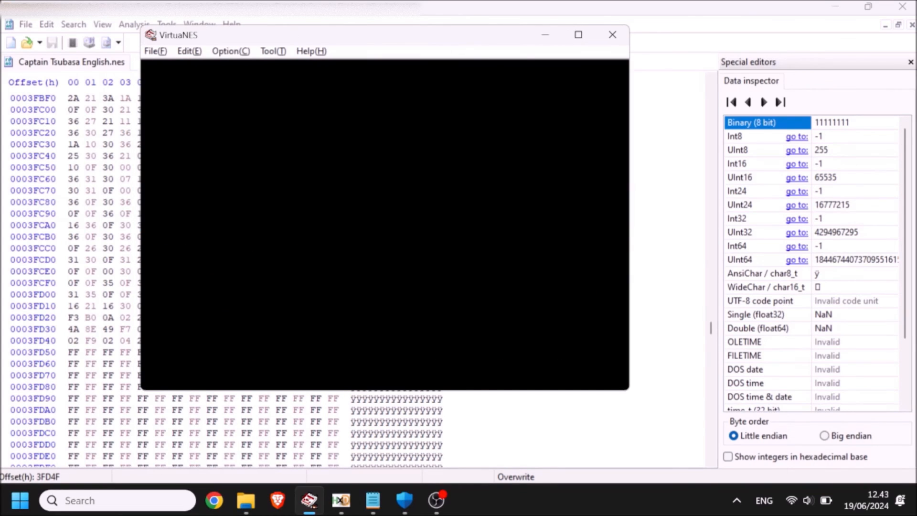
left_click(612, 35)
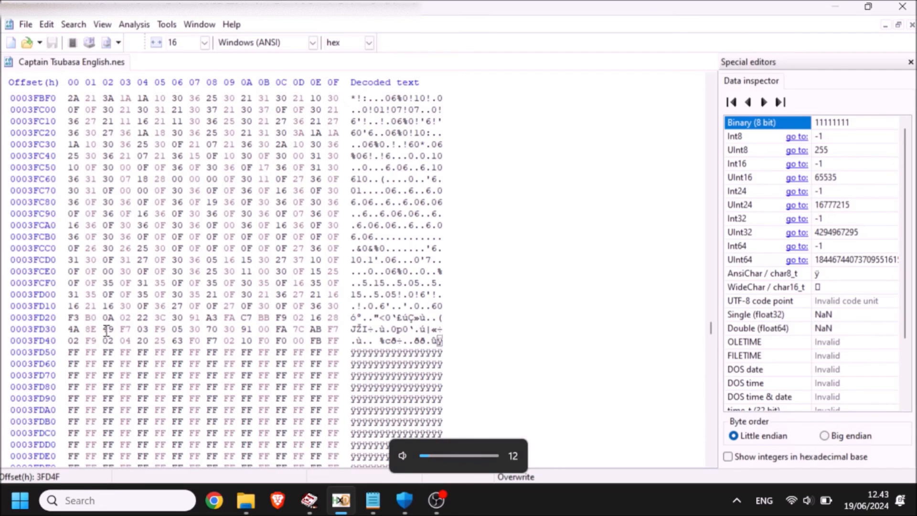
Change the byte at 3FD2E to 28 and head back to the emulator to reload the ROM.
left_click(313, 318)
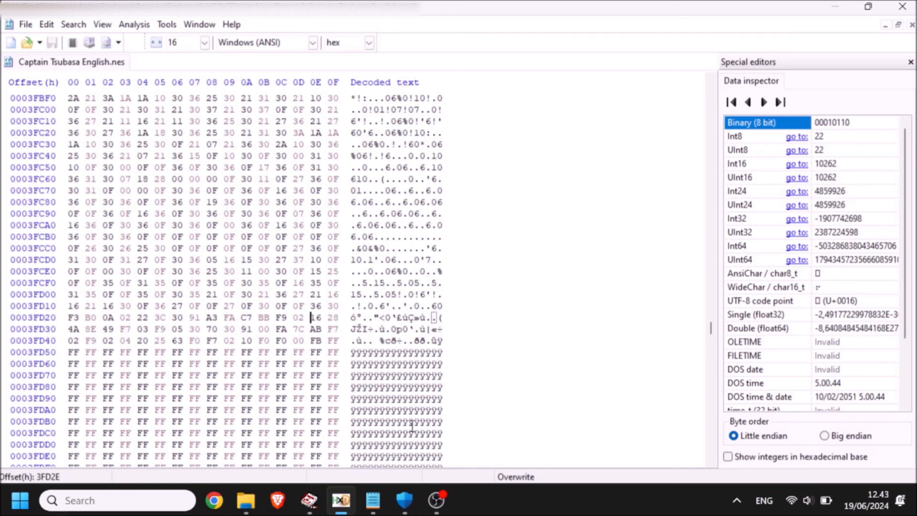
type("28")
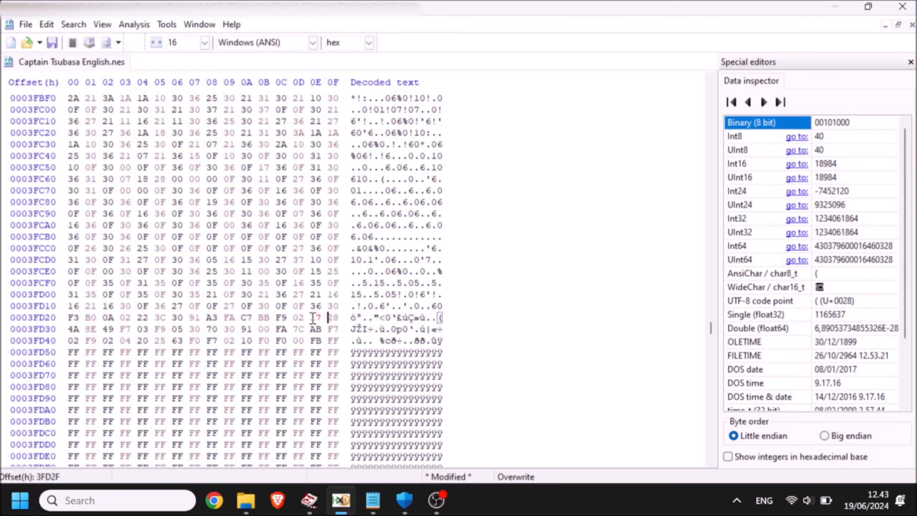
left_click(308, 502)
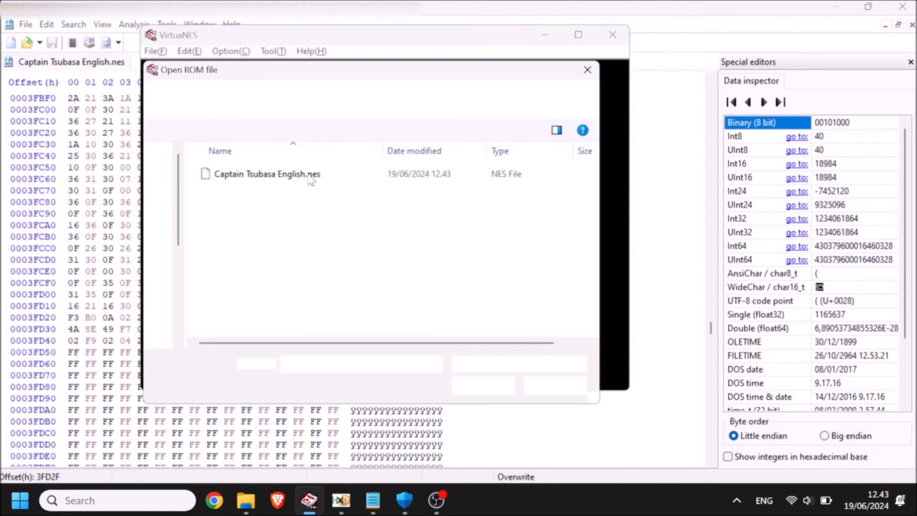
Run the edited ROM to watch the drive shot, then return to HxD at byte 3FD2F to set EF 66.
double_click(268, 174)
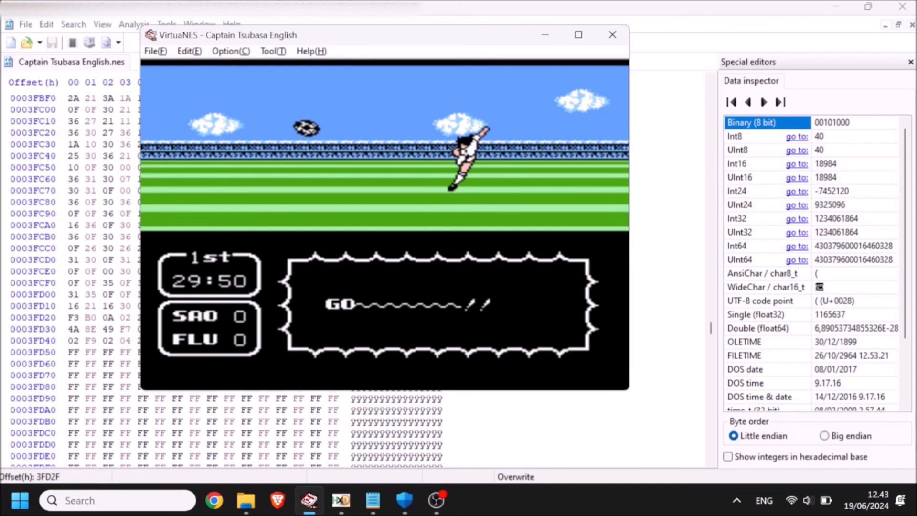
left_click(613, 35)
type("66")
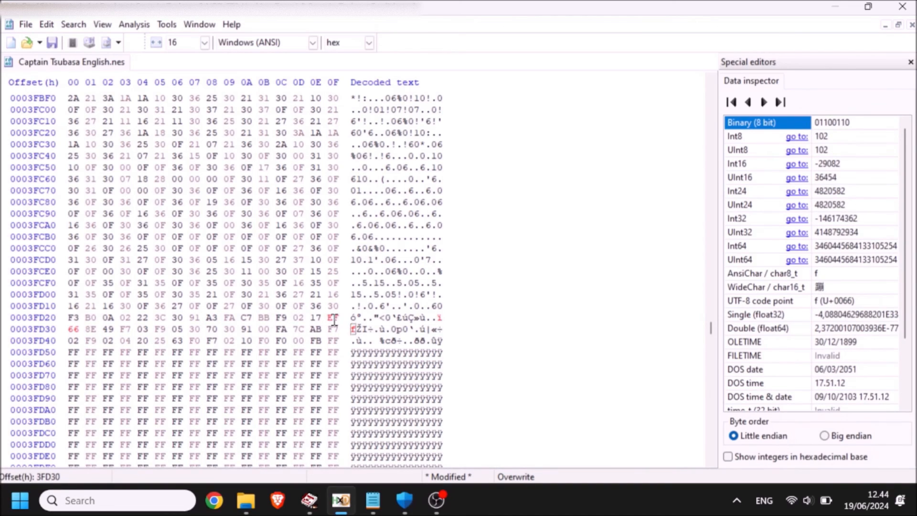
left_click(333, 318)
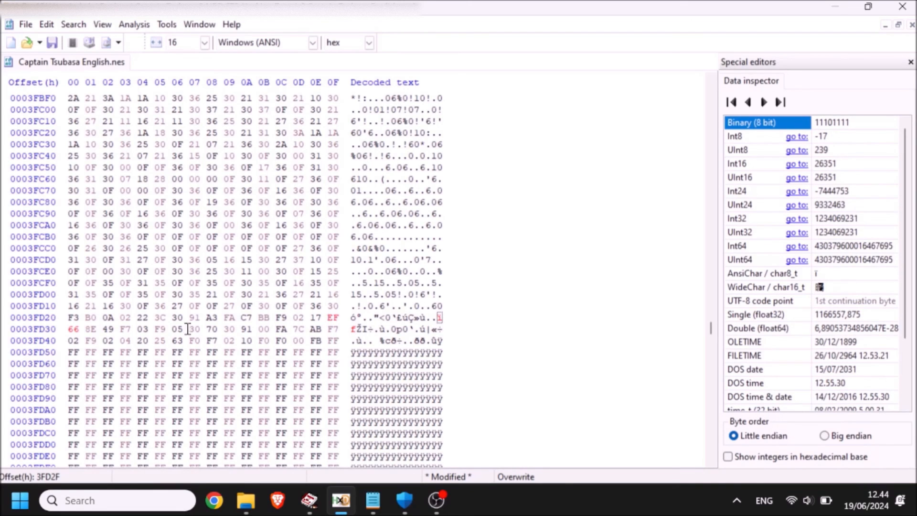